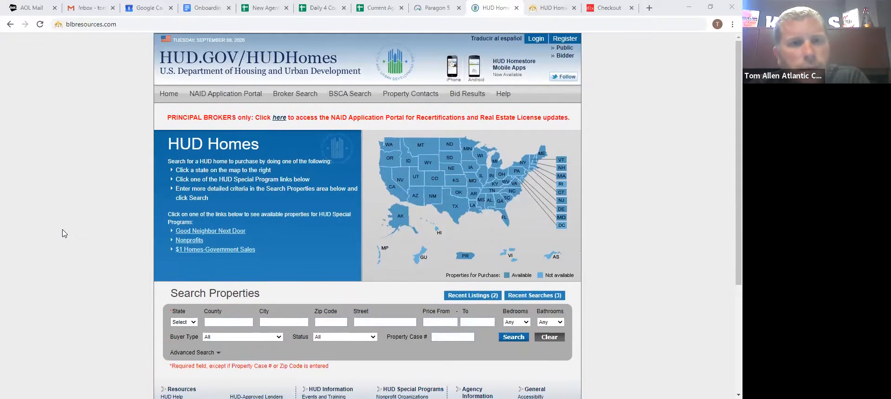
Search HUD homes in Cumberland County, NJ, which returns no listings
scroll("down", 3)
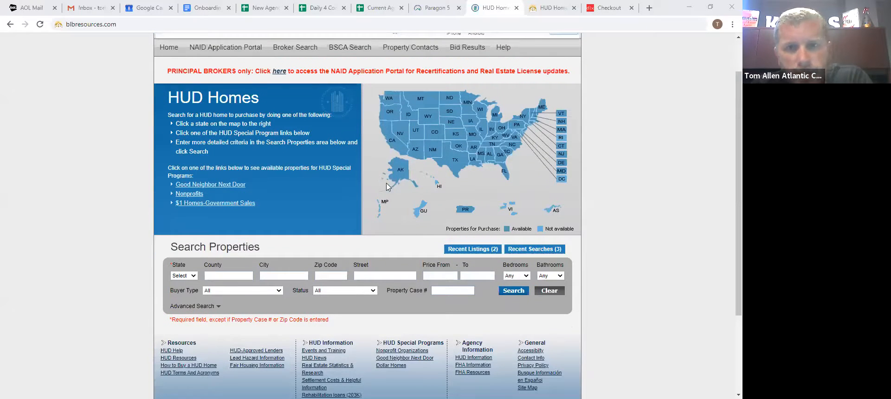
scroll("up", 3)
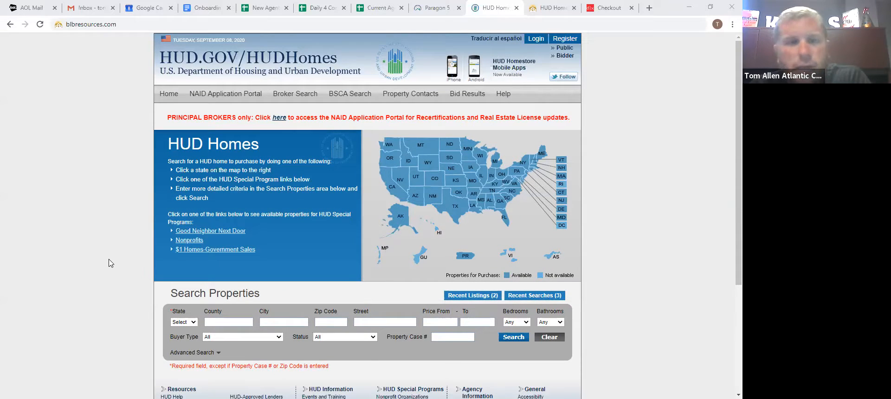
scroll("down", 3)
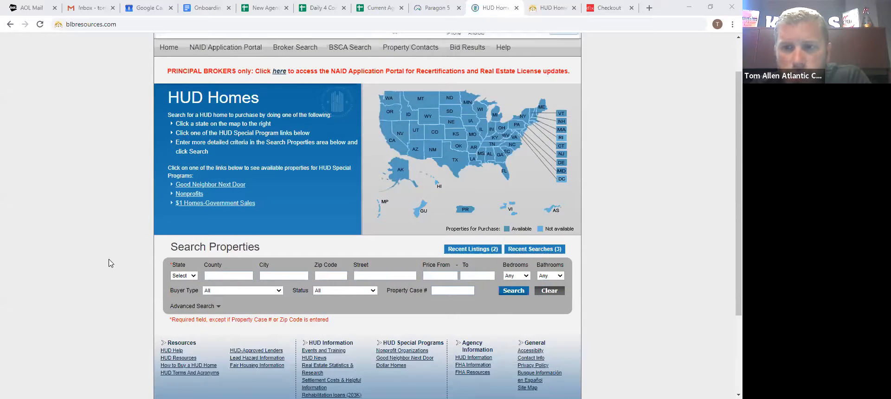
mouse_move(102, 252)
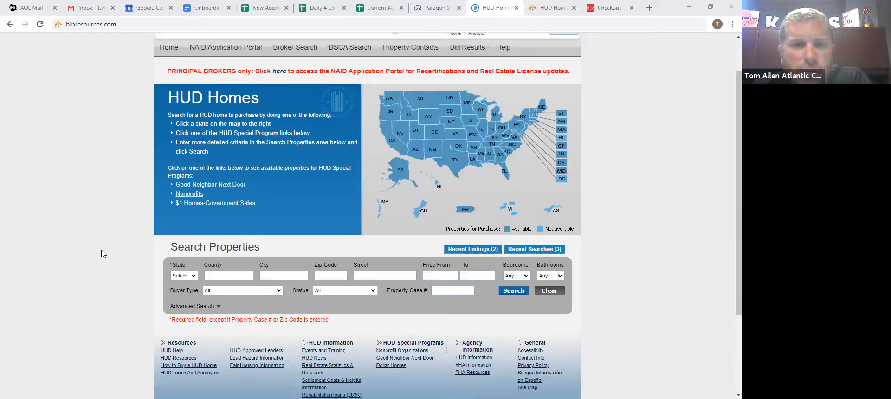
scroll("down", 3)
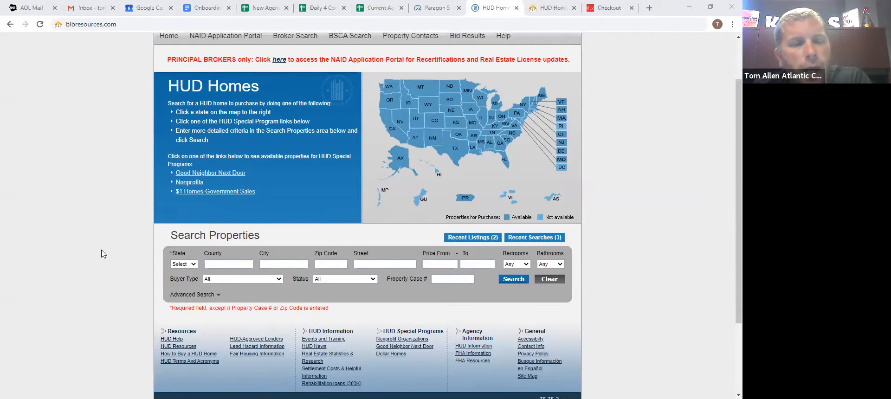
left_click(183, 183)
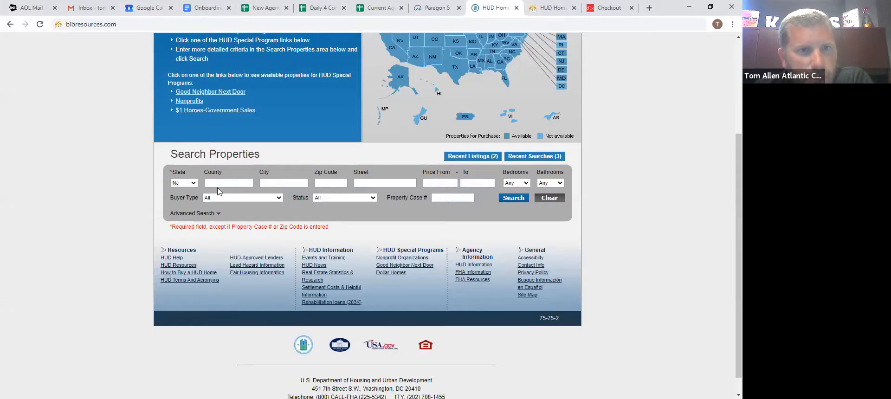
type("cumberland")
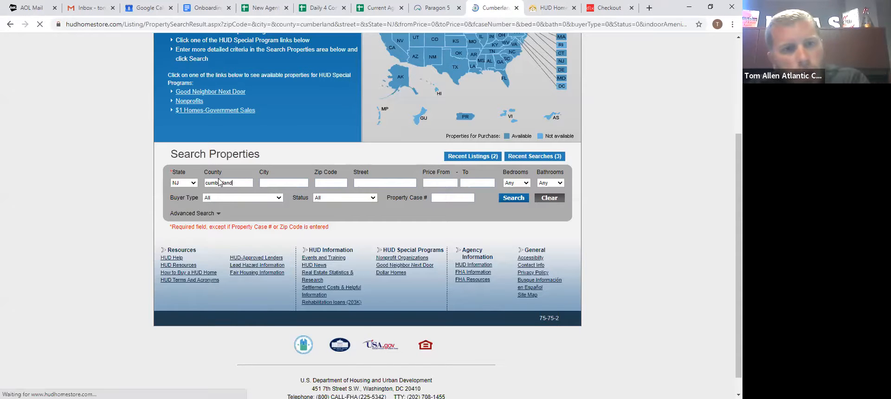
Search Atlantic County, NJ instead, bringing up the single $70,000 listing at 435 W White Horse Pike
left_click(513, 197)
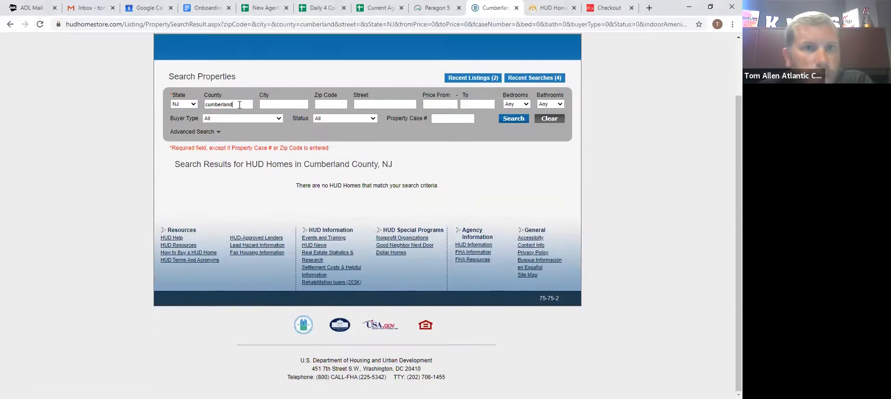
type("atla")
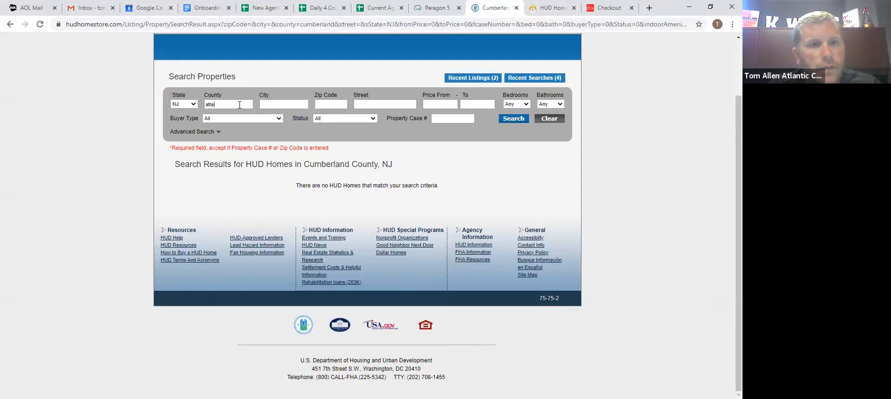
left_click(512, 117)
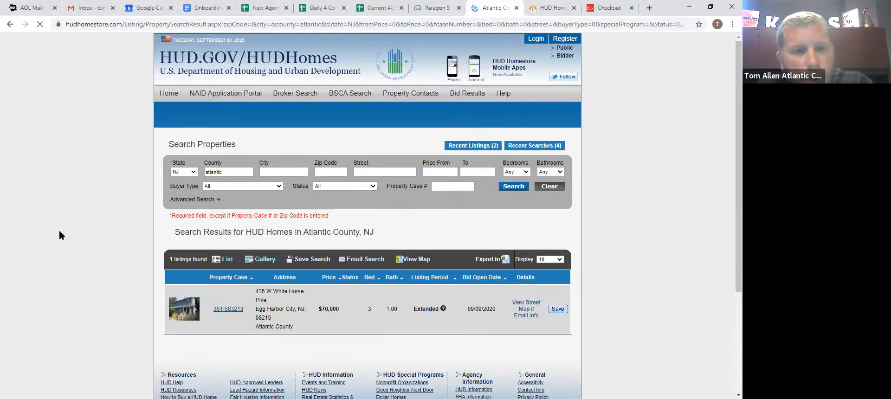
scroll("down", 3)
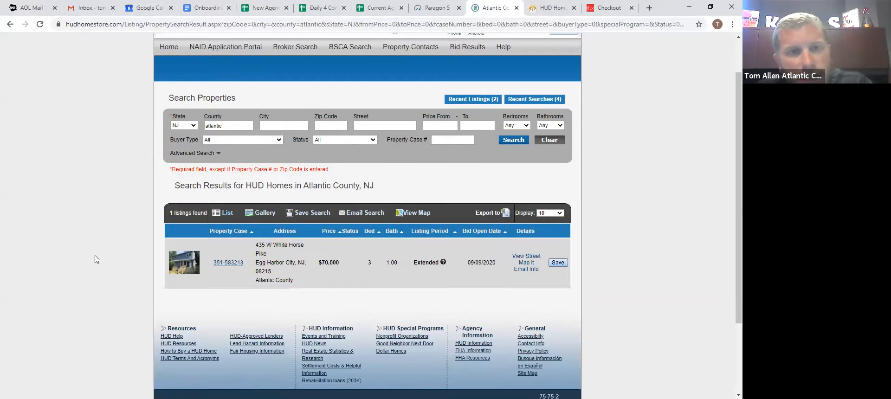
mouse_move(125, 239)
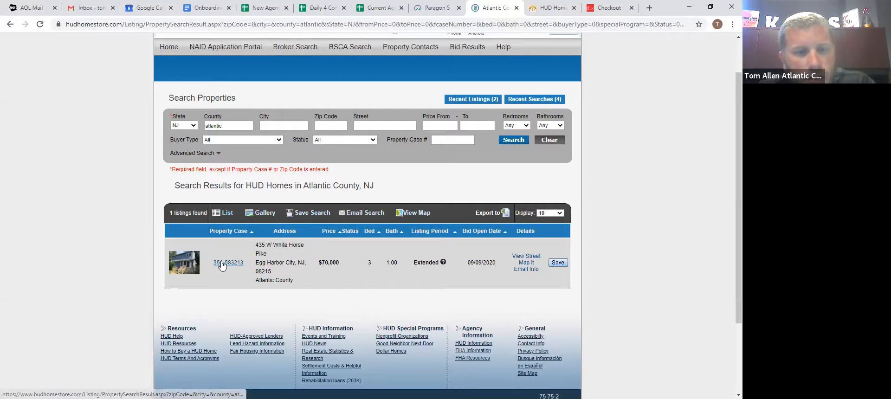
left_click(228, 261)
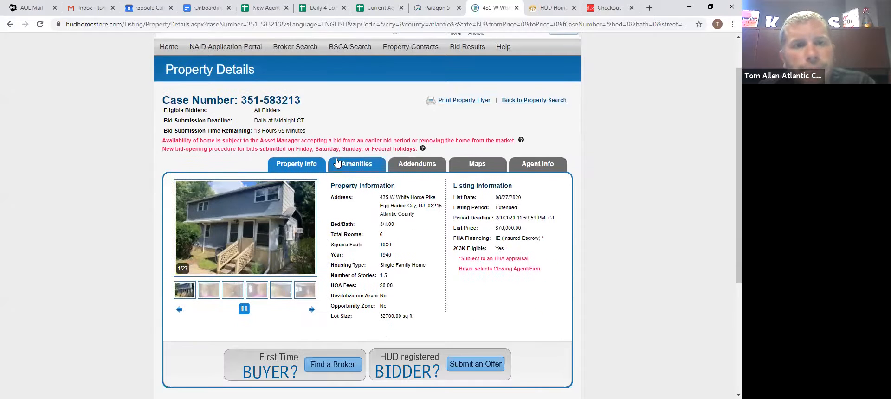
scroll("down", 3)
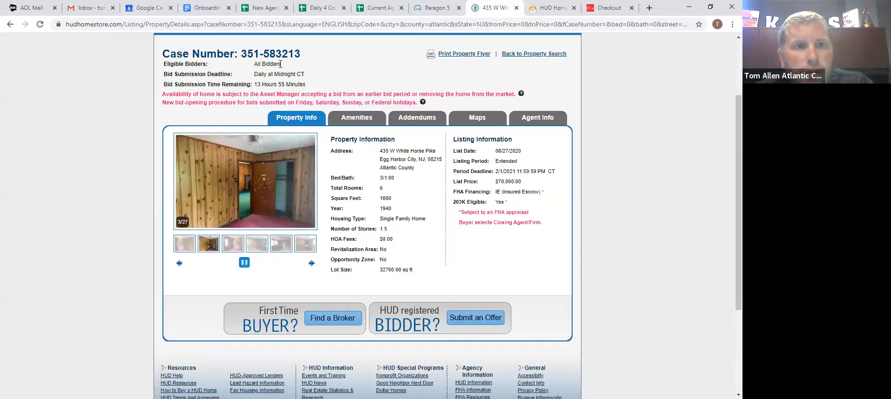
left_click_drag(161, 64, 281, 64)
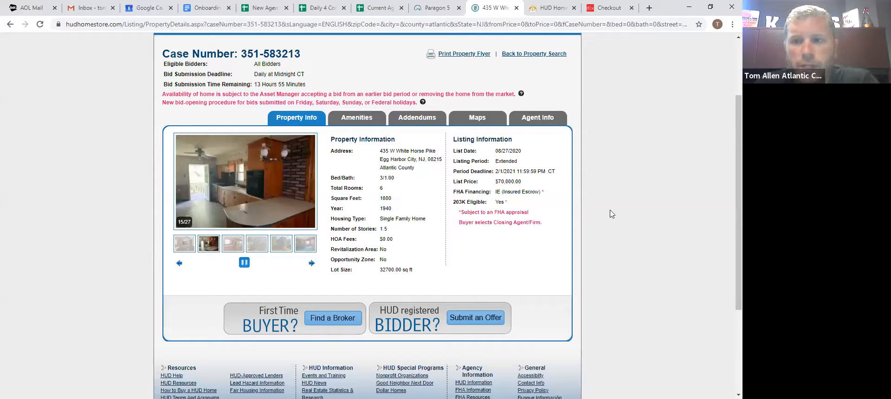
mouse_move(615, 151)
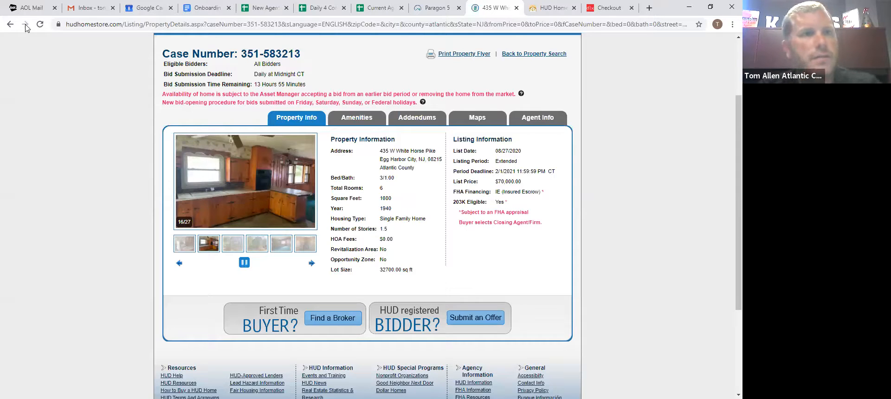
Back on the results, search Camden County (no homes) and then Burlington County, showing the $99,000 listing at 142 Mill St
left_click(10, 24)
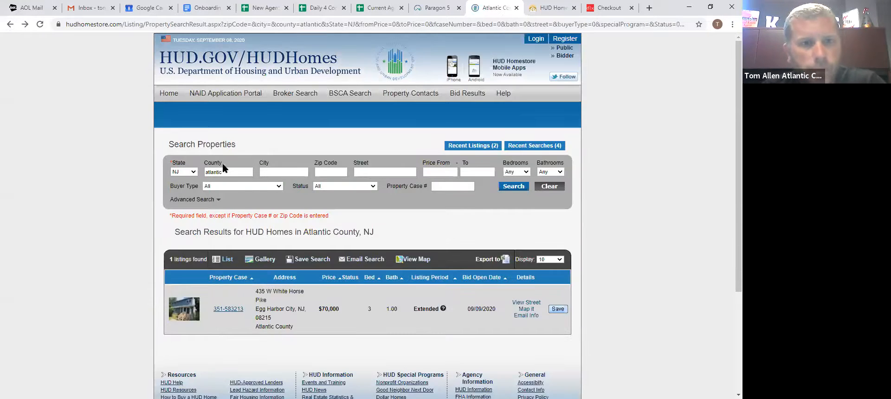
type("cumbe")
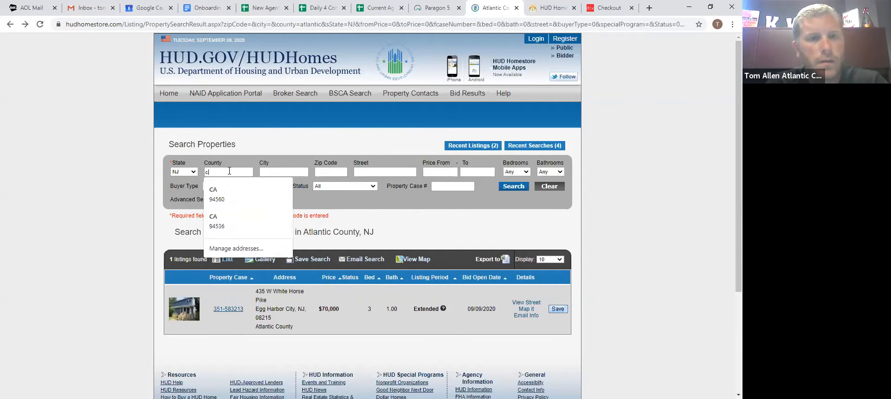
type("Camden")
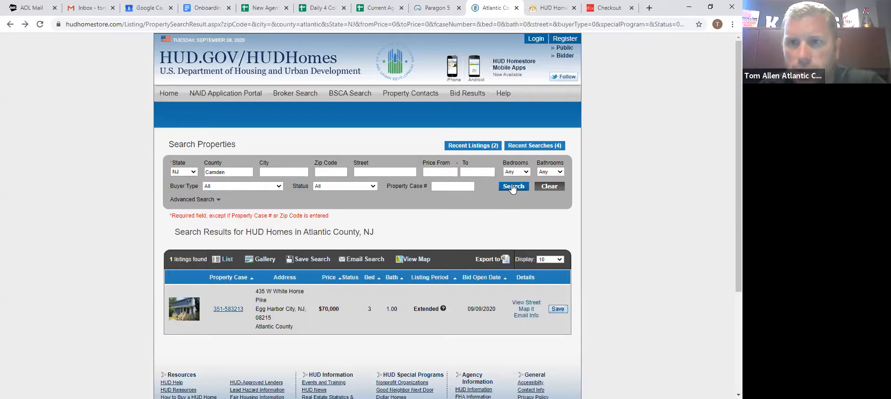
left_click(513, 186)
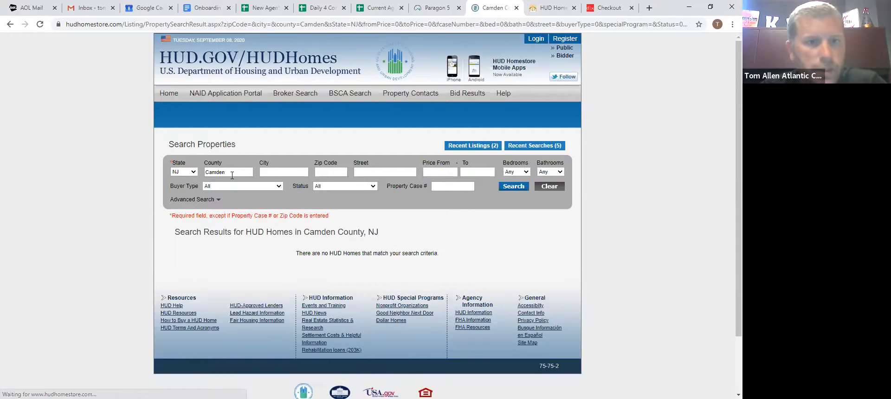
type("burlington")
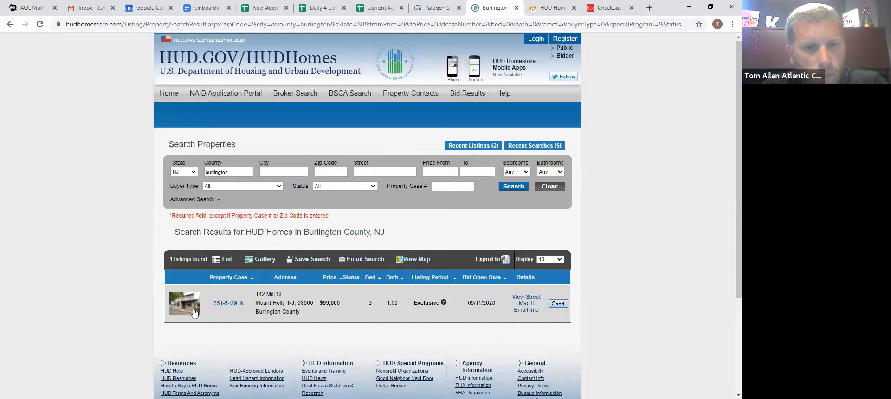
left_click(229, 302)
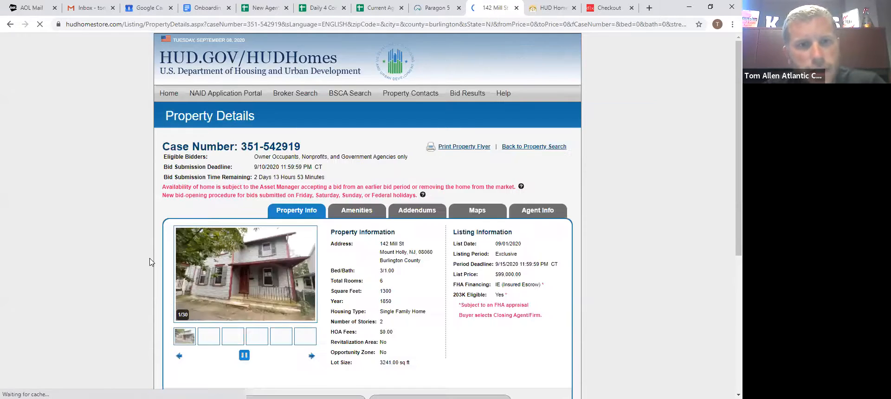
scroll("down", 3)
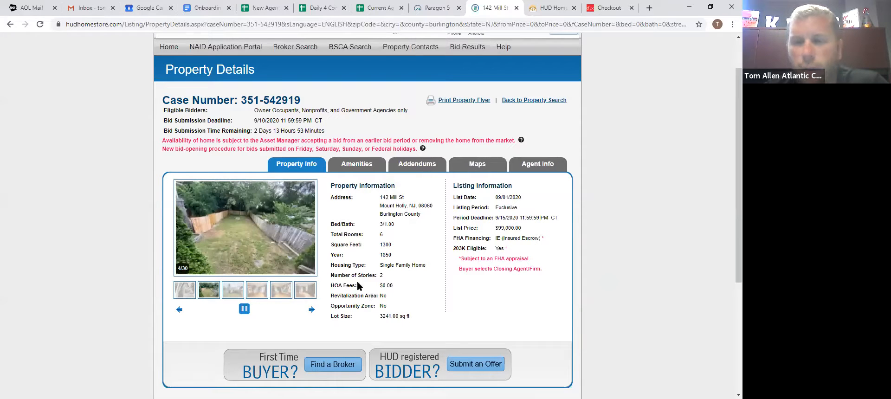
scroll("down", 3)
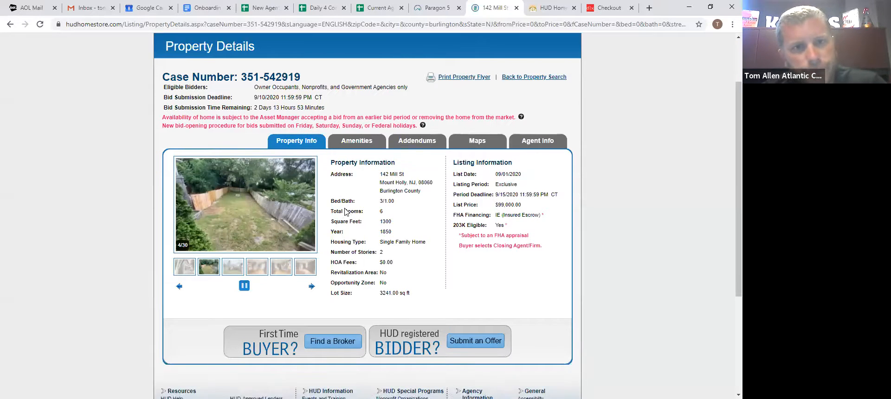
scroll("down", 3)
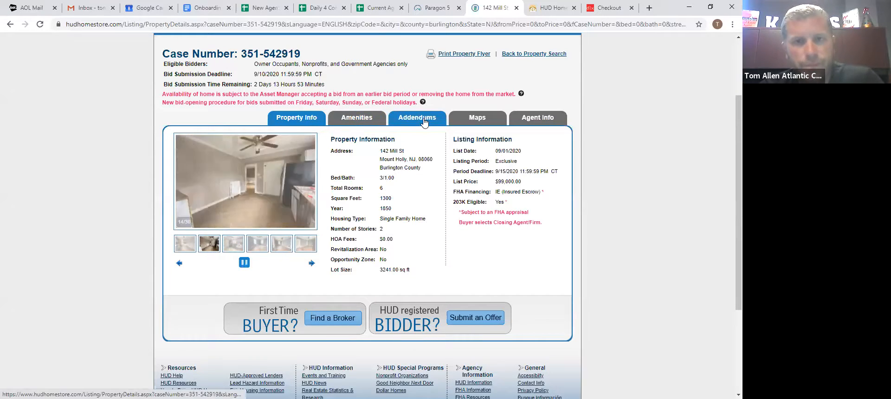
left_click(417, 118)
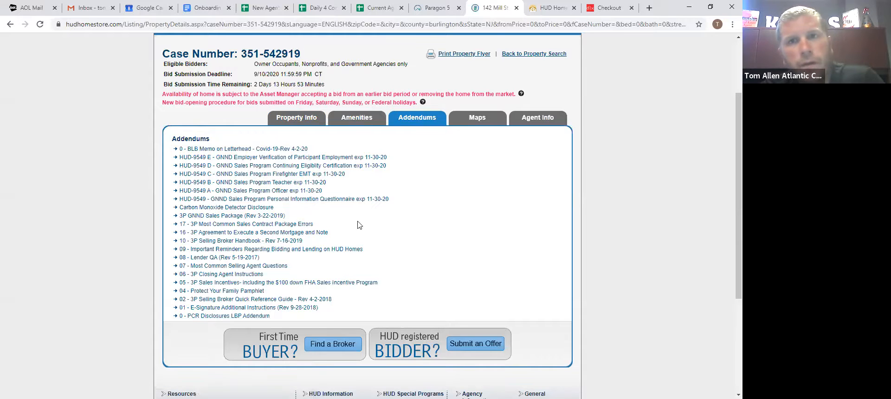
left_click(225, 316)
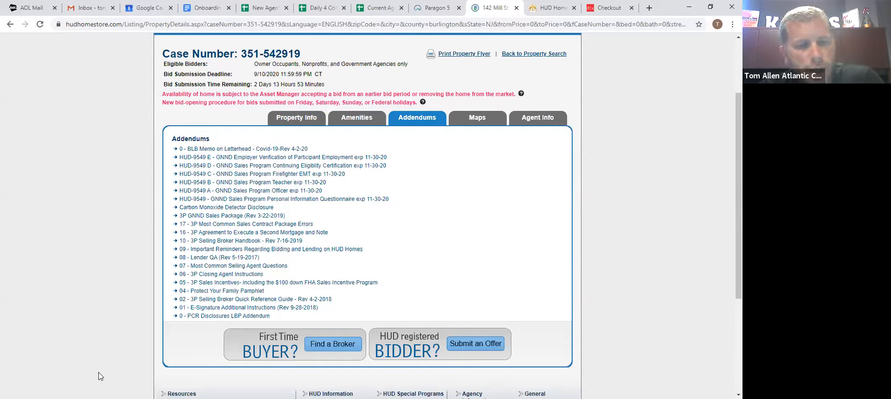
scroll("down", 3)
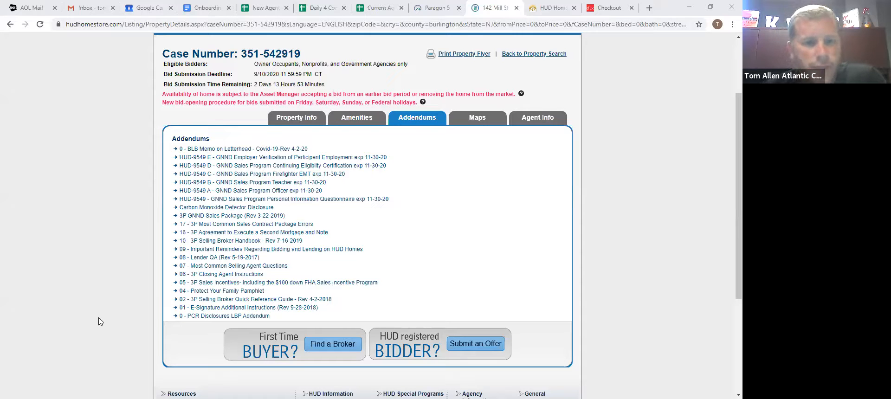
mouse_move(302, 135)
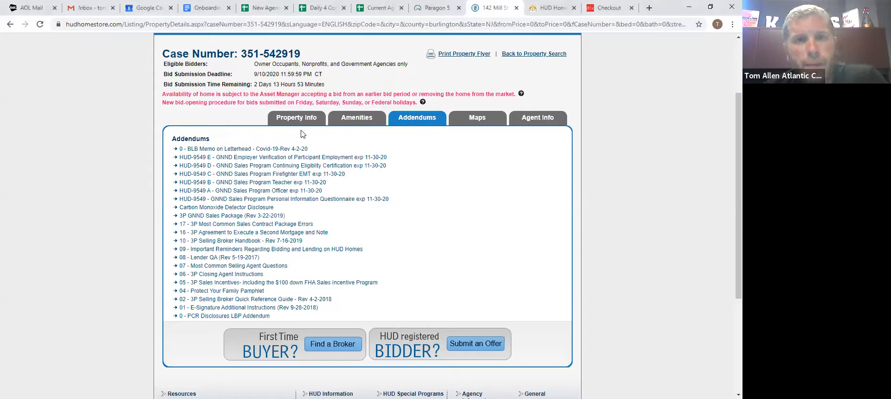
Return to the Property Info details and photo gallery for 142 Mill St
left_click(297, 118)
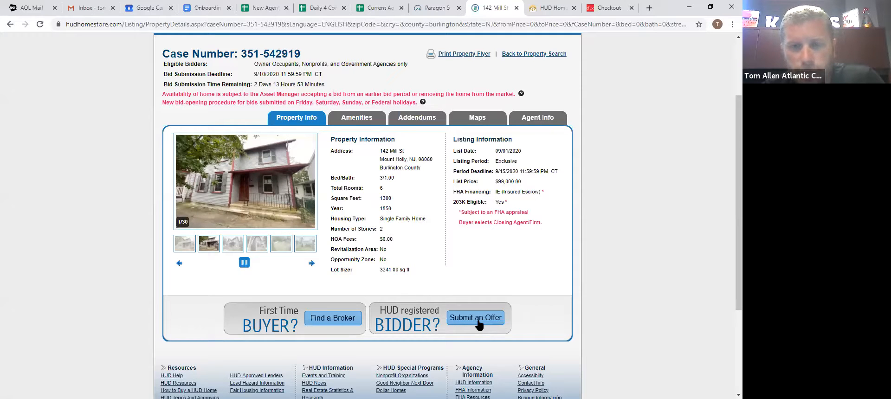
scroll("up", 3)
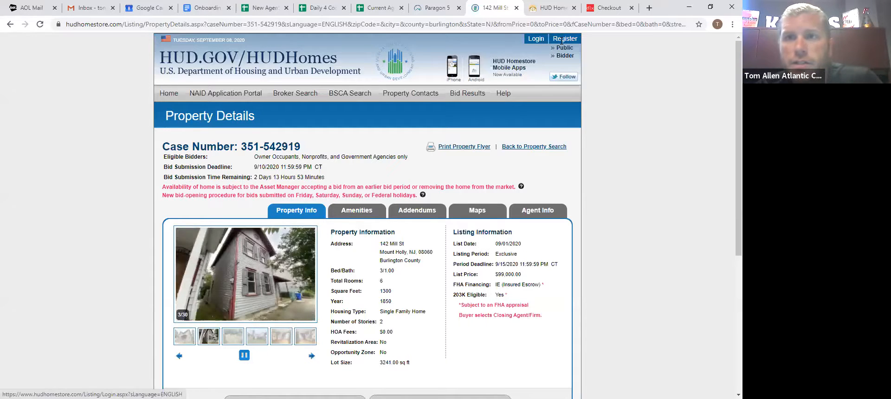
mouse_move(566, 56)
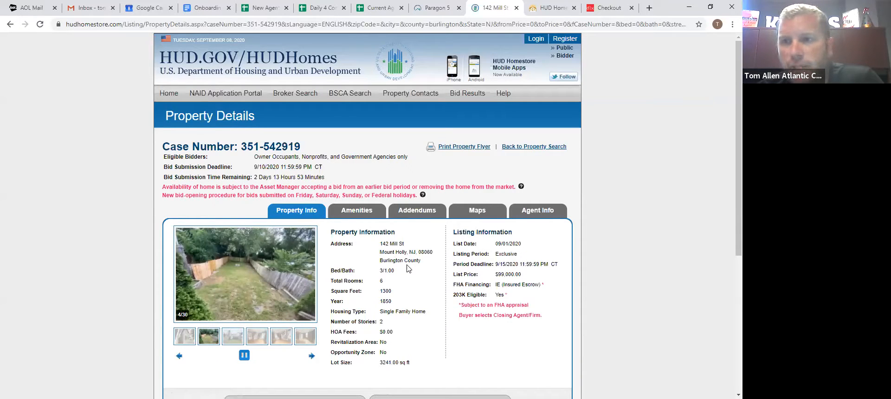
mouse_move(688, 65)
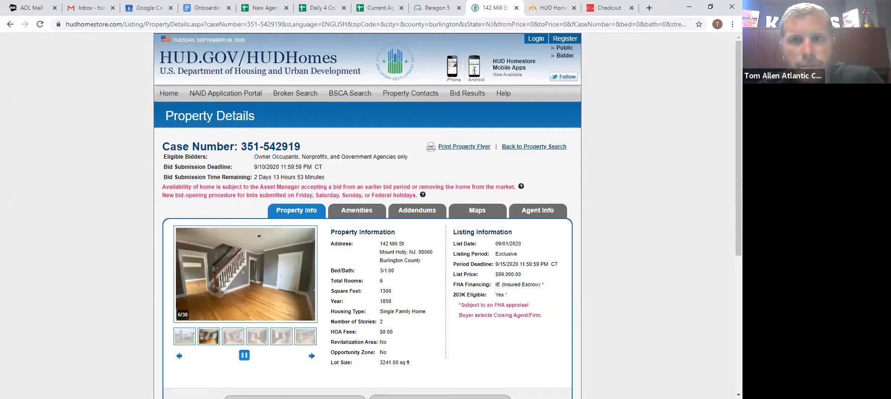
scroll("down", 3)
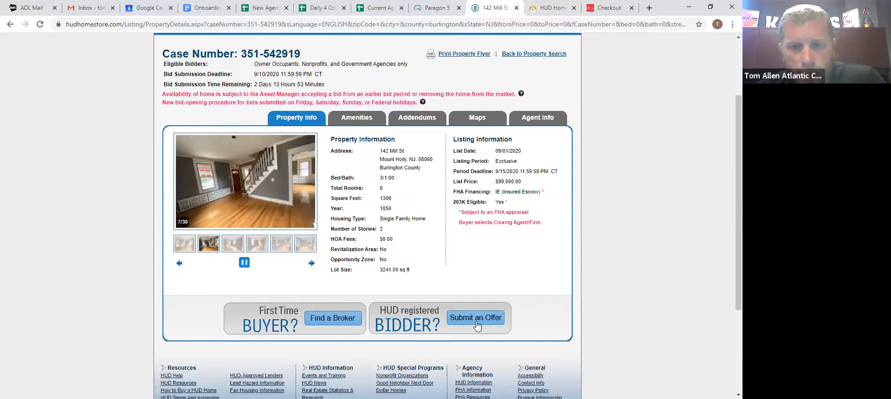
Start an offer on 142 Mill St, reaching the NAID Verification page and highlighting the bid time remaining
left_click(475, 317)
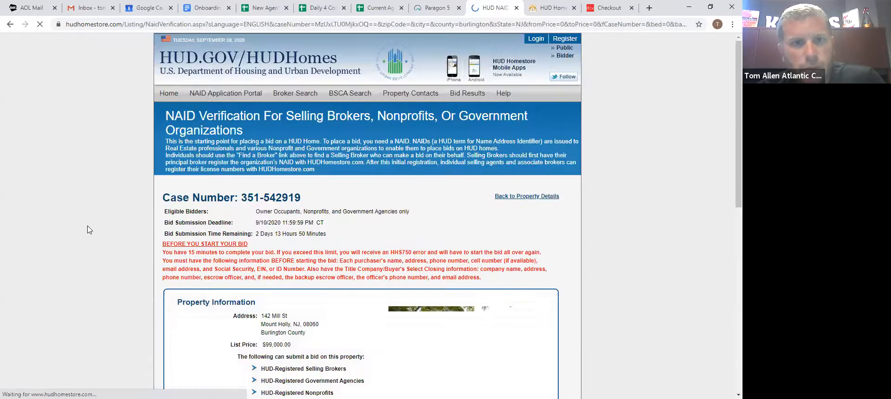
scroll("down", 3)
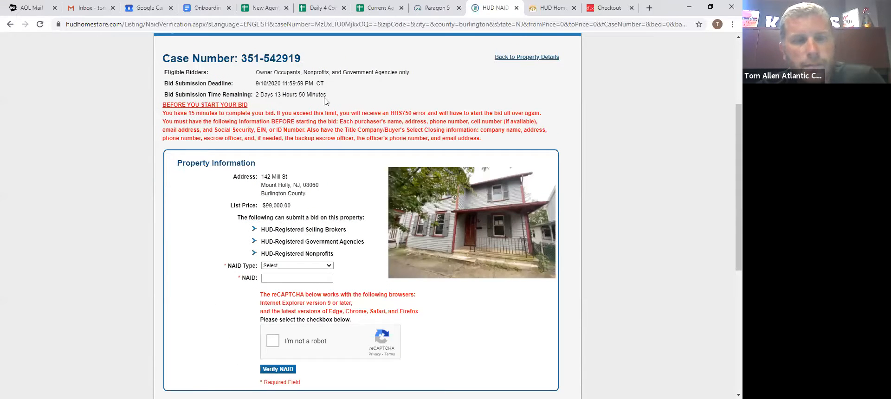
left_click_drag(257, 95, 326, 95)
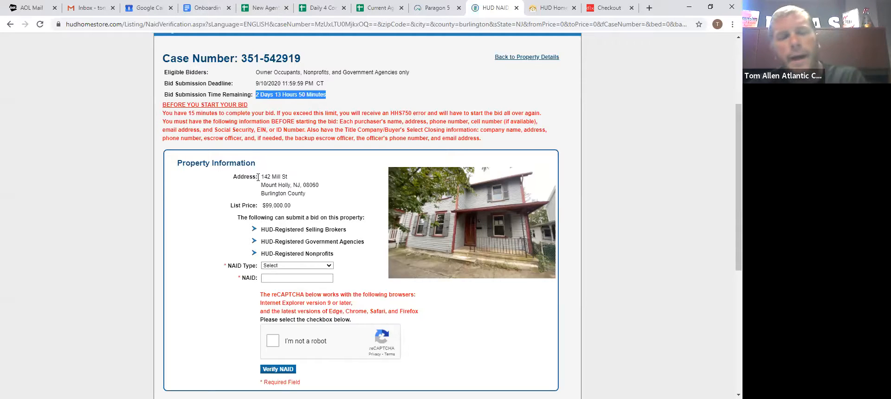
scroll("down", 3)
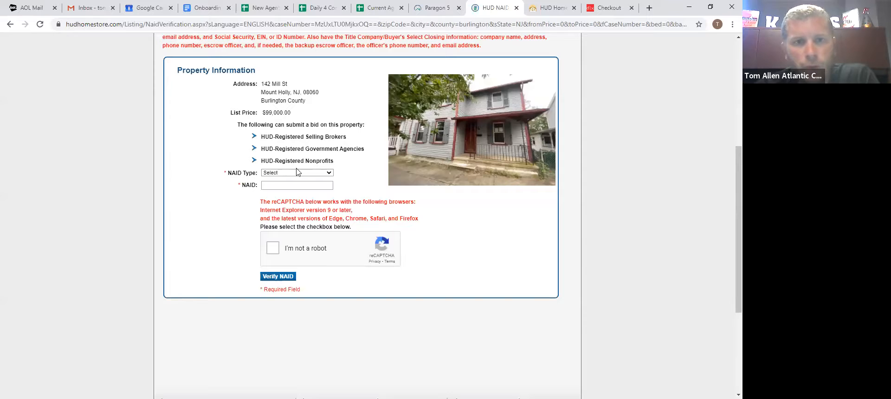
Verify a Selling Broker NAID and license number with the robot check, reaching the bid submission form
left_click(296, 173)
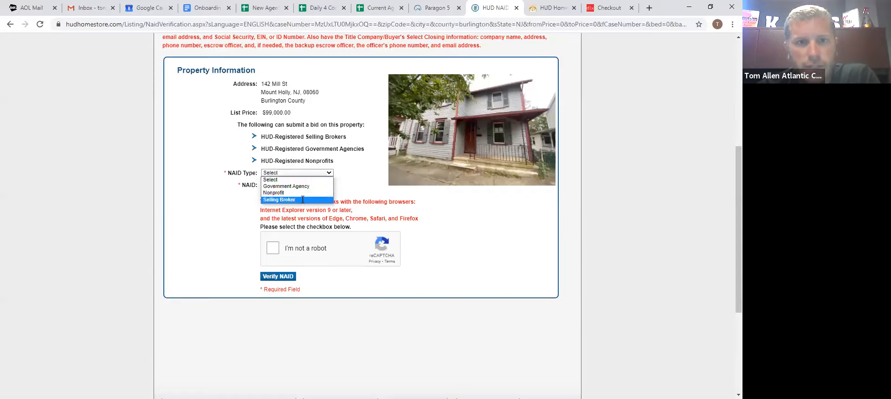
left_click(278, 199)
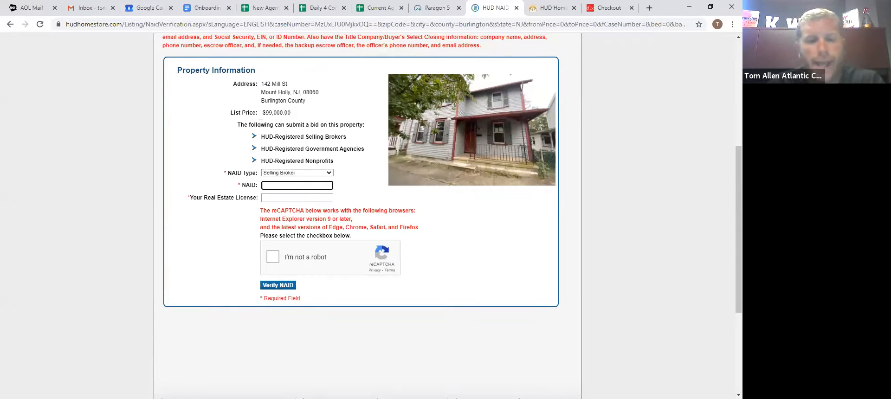
type("ATLNTI0376")
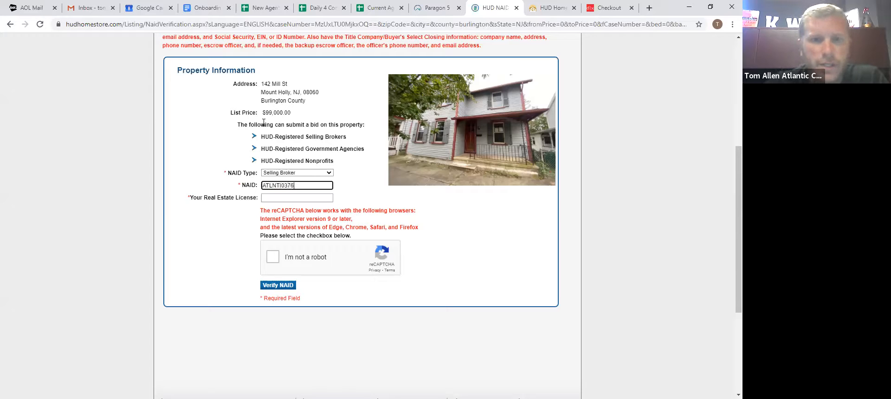
type("0342")
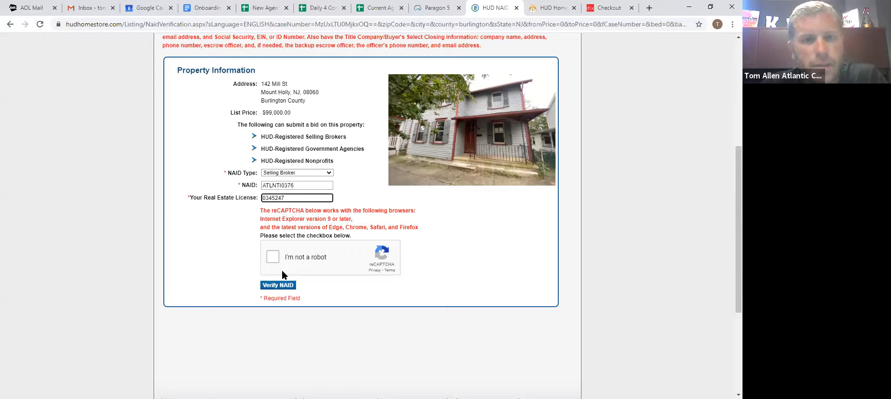
left_click(273, 256)
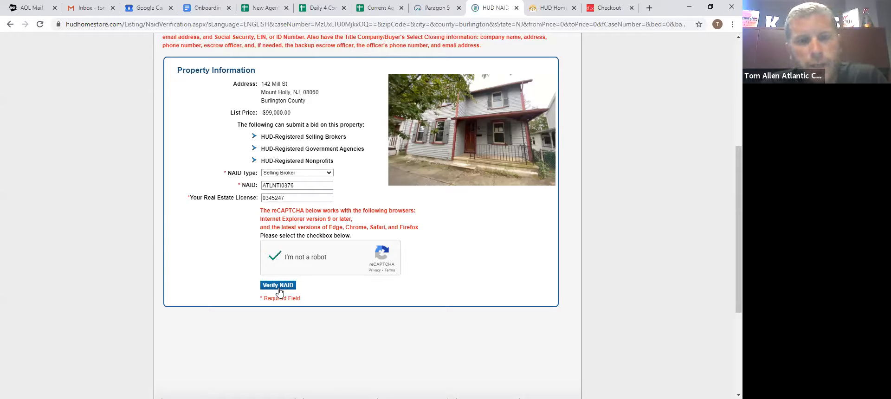
left_click(278, 285)
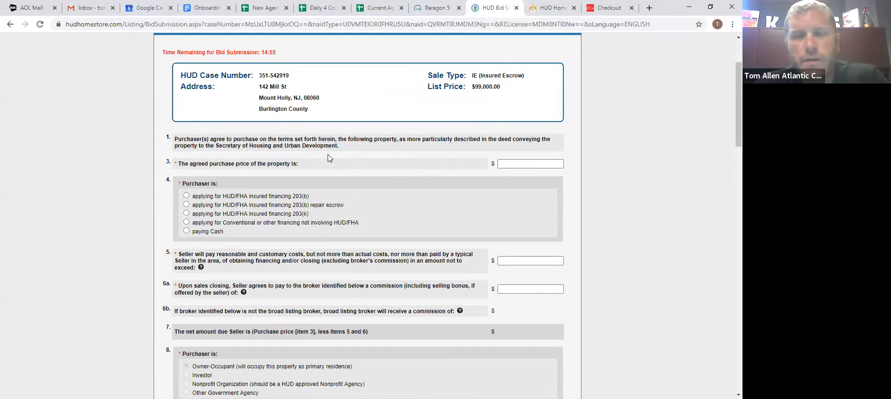
mouse_move(335, 180)
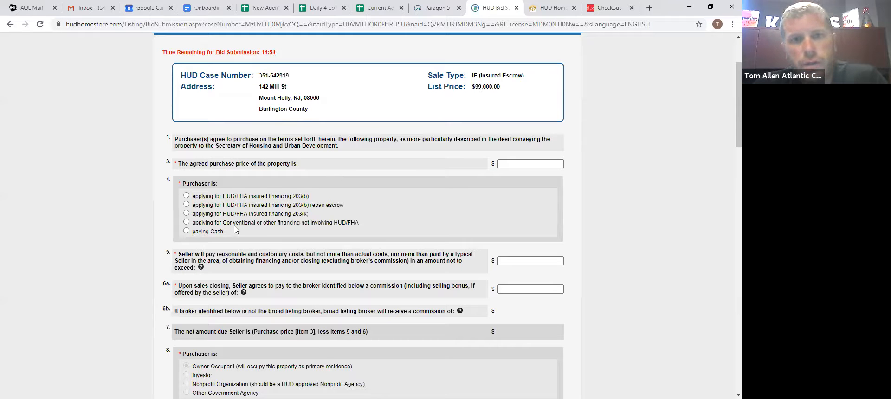
Enter a purchase price of 100,000.00, giving a 3,000.00 commission and 94,000.00 net to seller
scroll("down", 3)
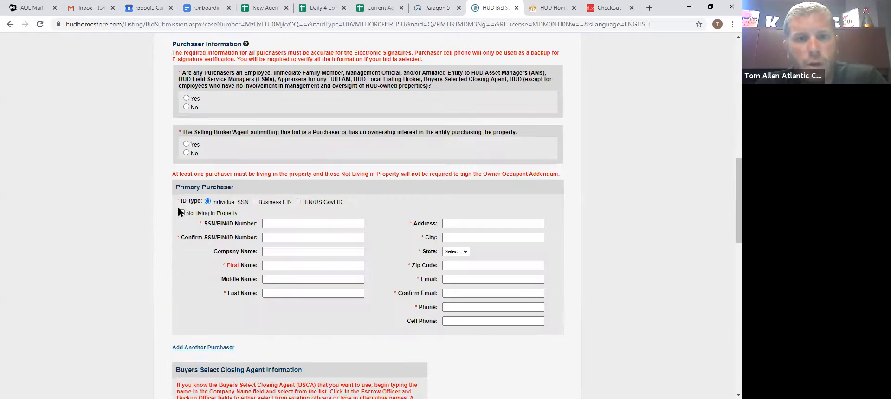
scroll("up", 3)
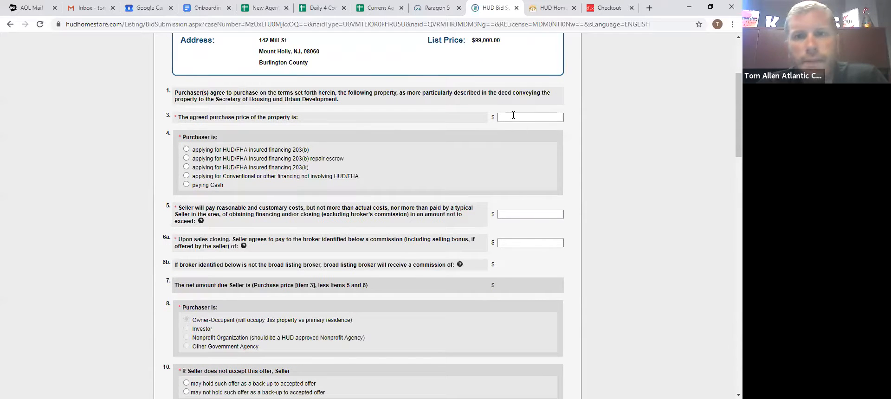
type("100000.00")
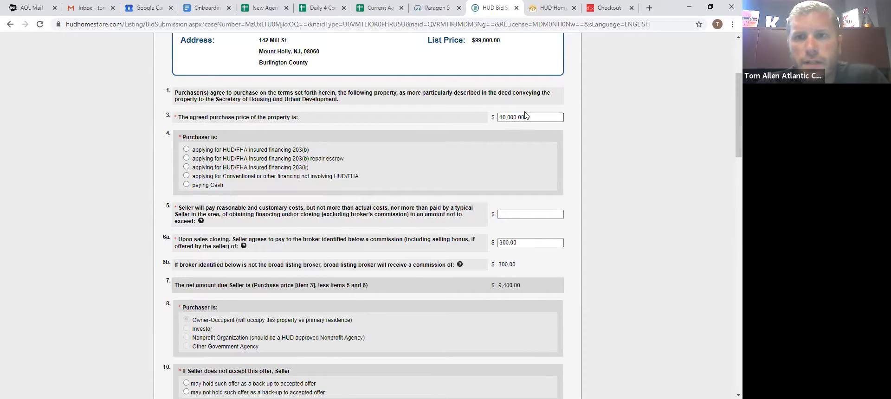
type("10")
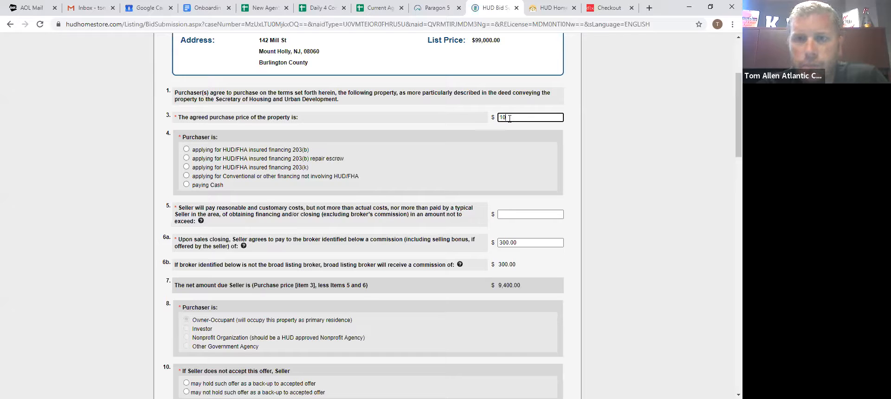
type("100000.00")
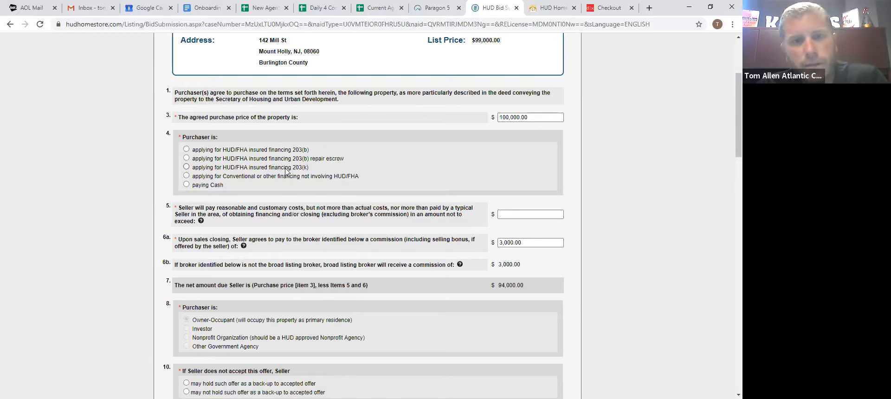
mouse_move(273, 185)
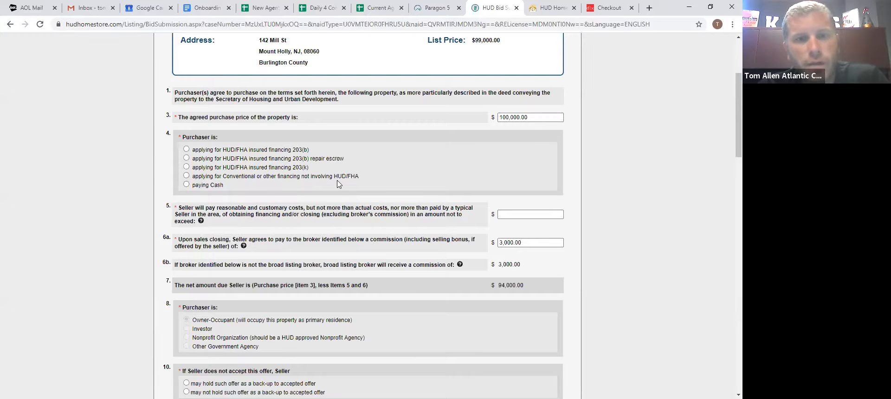
mouse_move(354, 181)
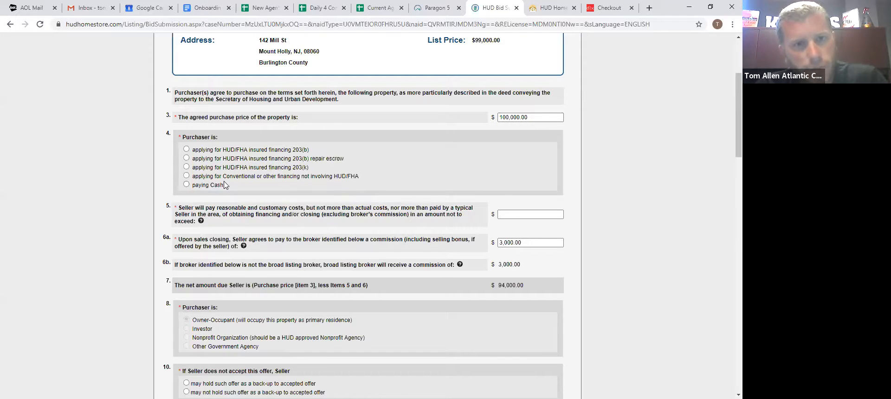
Mark the purchaser as using conventional or other non-HUD/FHA financing
left_click(187, 175)
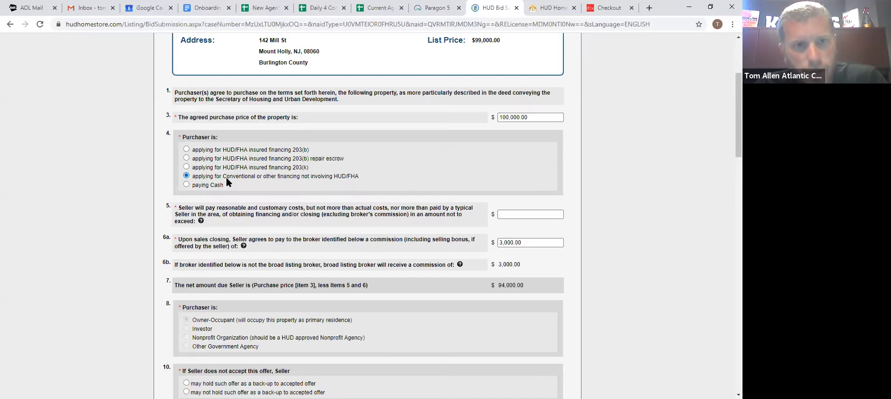
mouse_move(353, 181)
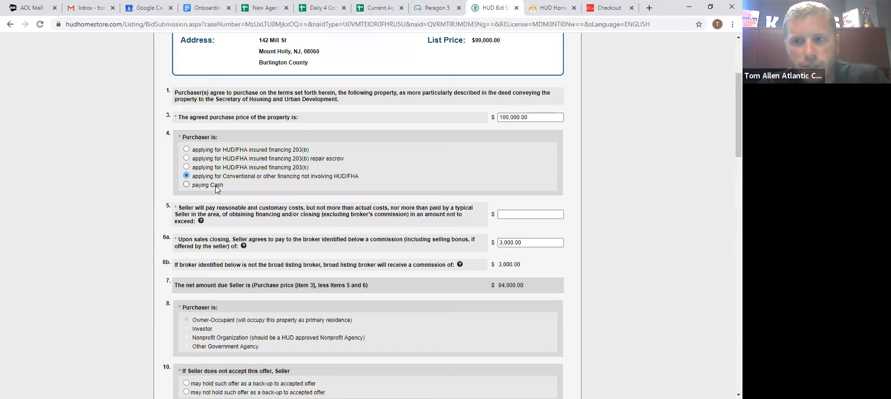
mouse_move(340, 181)
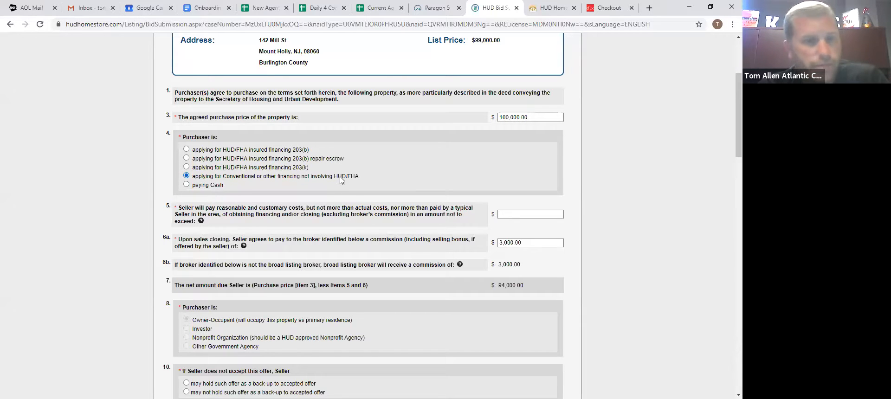
mouse_move(346, 195)
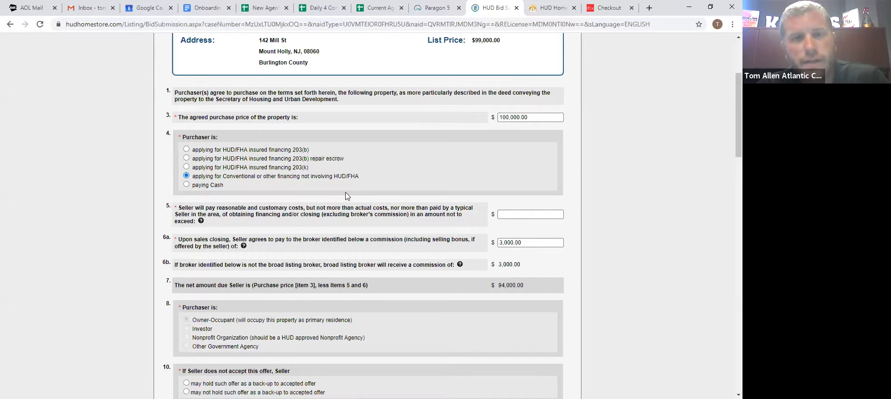
mouse_move(333, 188)
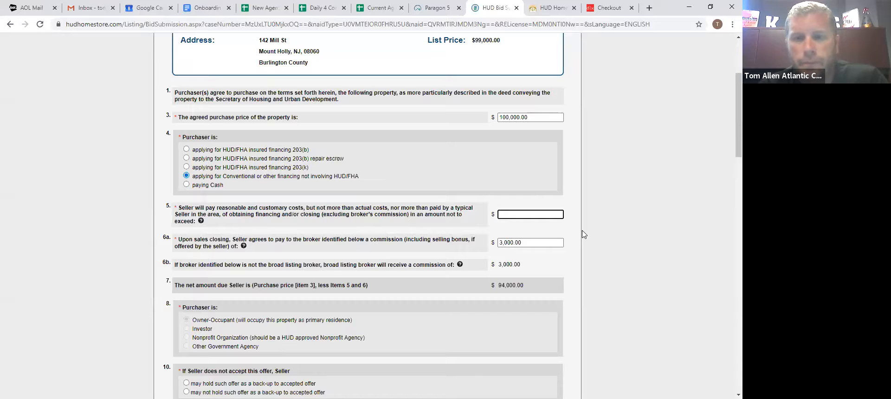
Test 3,000.00 in the item 5 seller-paid closing costs, then leave it at 0.00
scroll("down", 3)
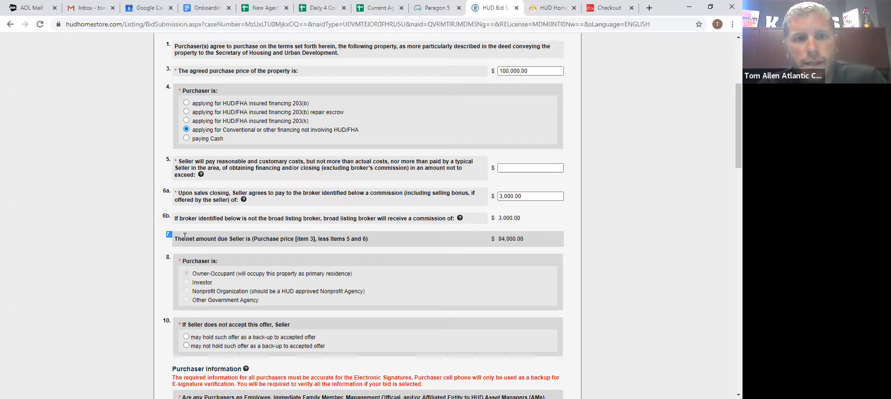
triple_click(271, 239)
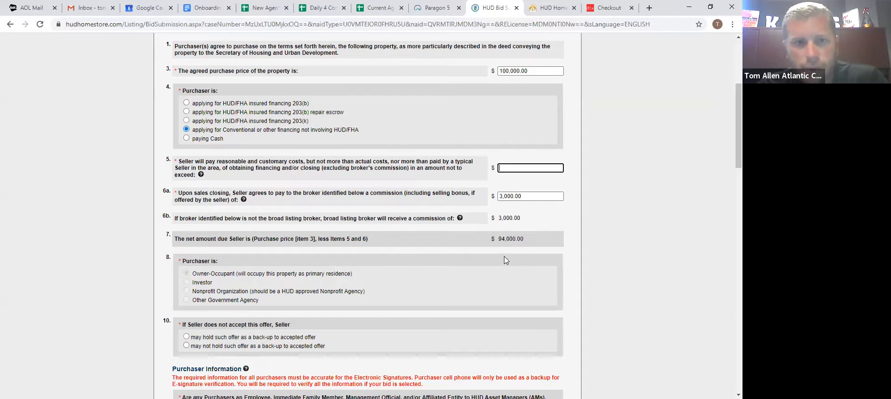
type("30")
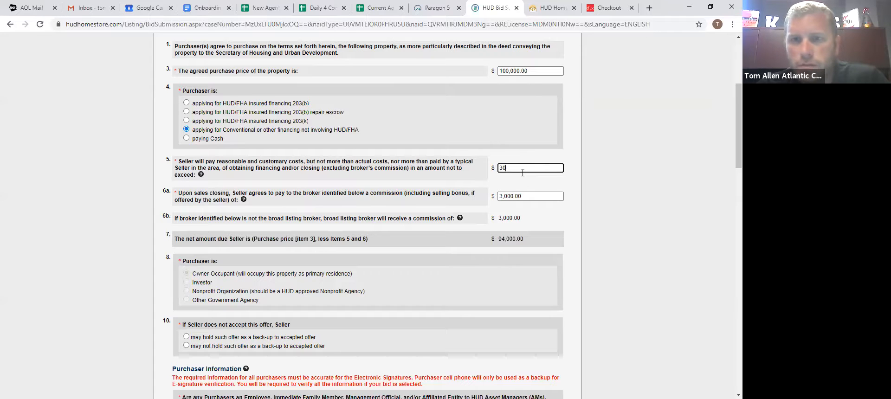
type("3,000.00")
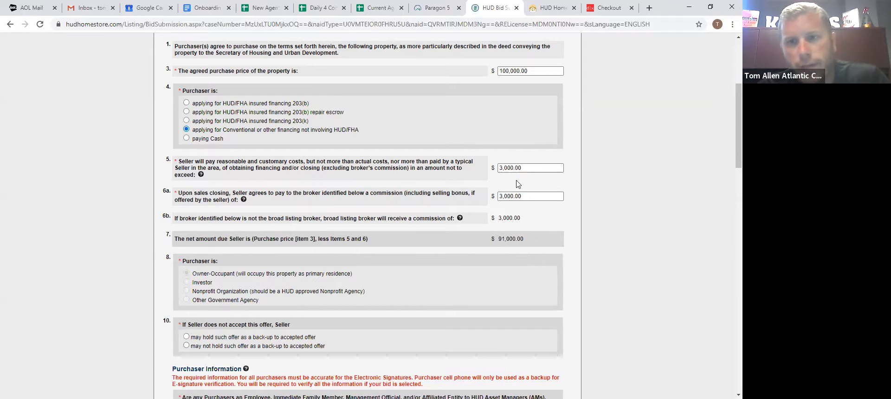
type("0")
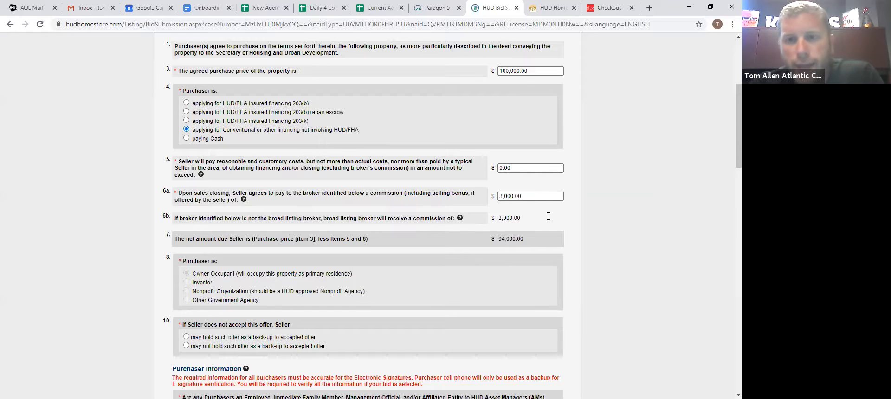
Try trial amounts such as 103,000.00 and 100000 in the item 3 purchase price
type("30")
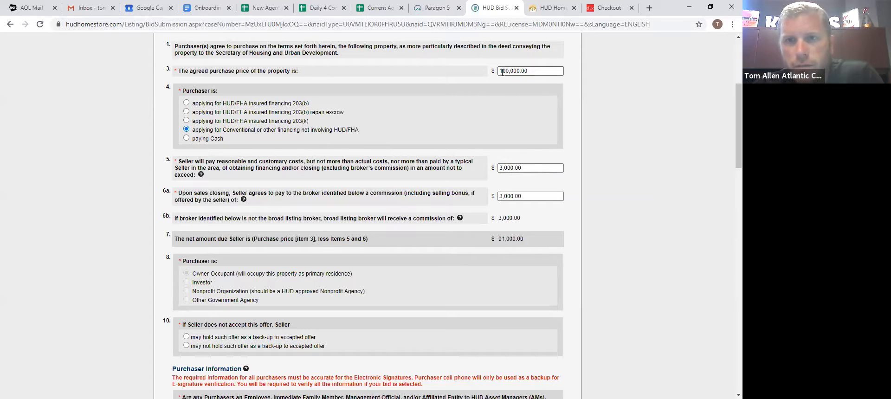
type("10,000.00")
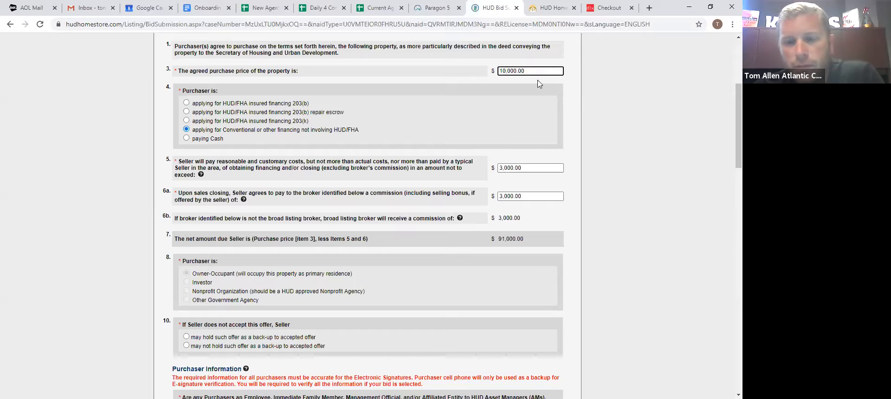
type("103,000.00")
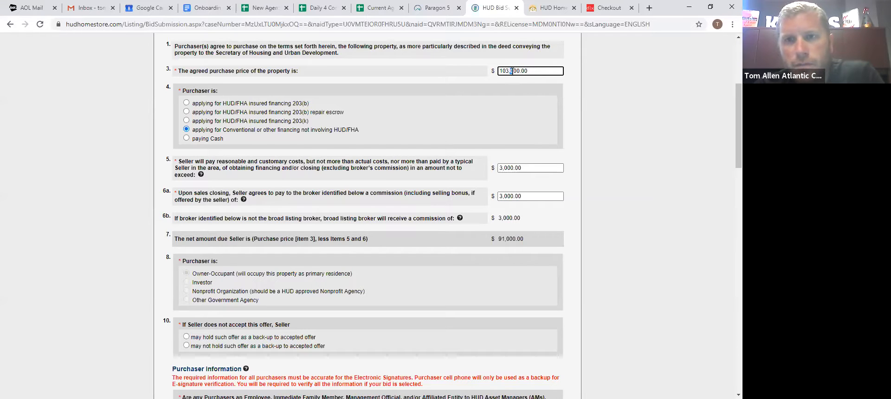
type("3,093.00")
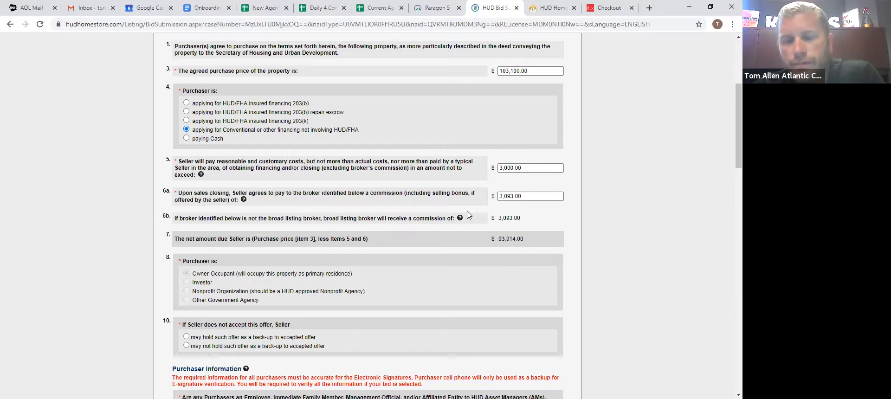
left_click(530, 71)
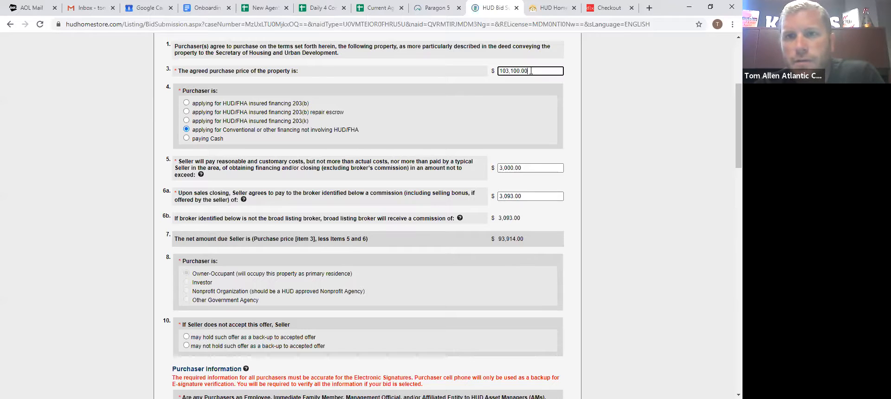
type("100000")
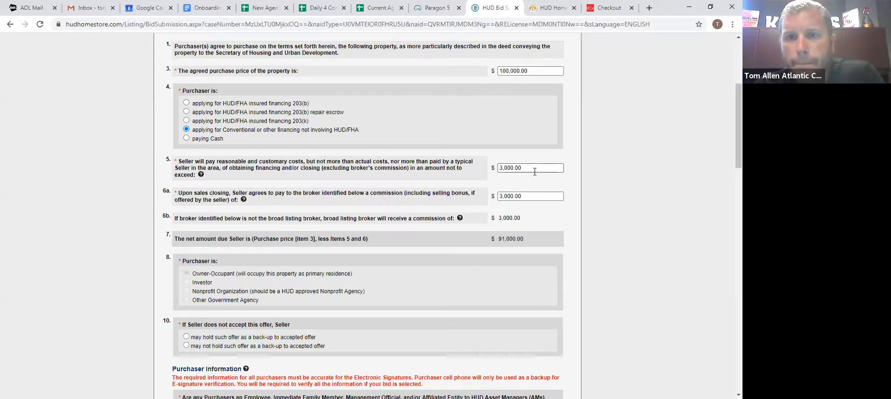
type("0.00")
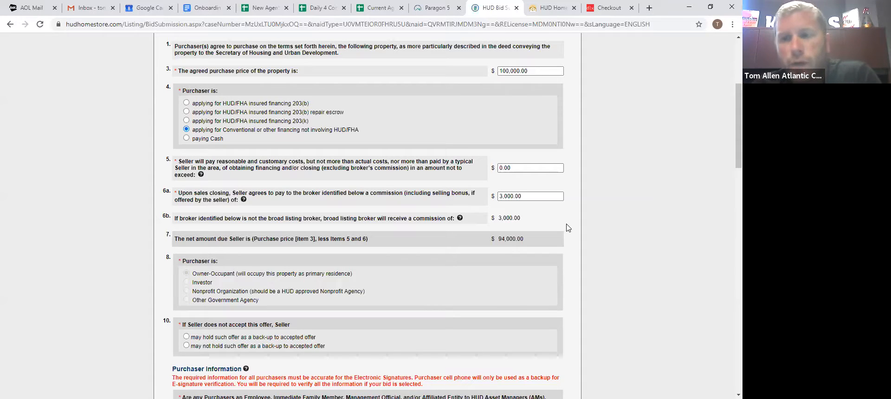
Settle the purchase price at 100,101.00, giving commission 3,003.03 and net 94,094.94
left_click(505, 70)
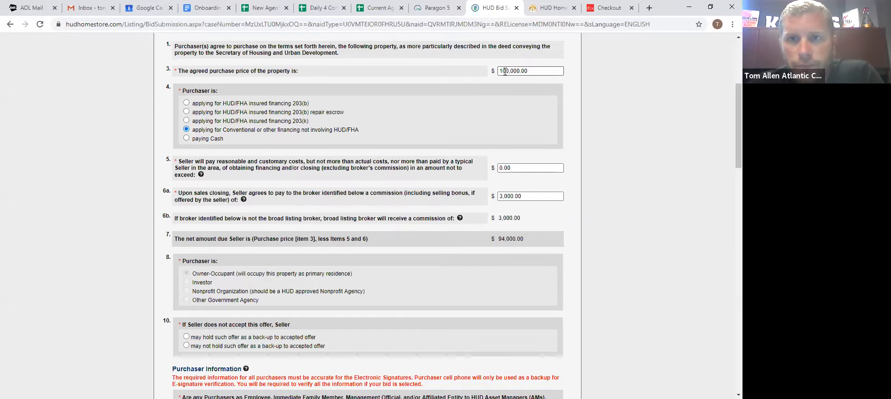
double_click(513, 71)
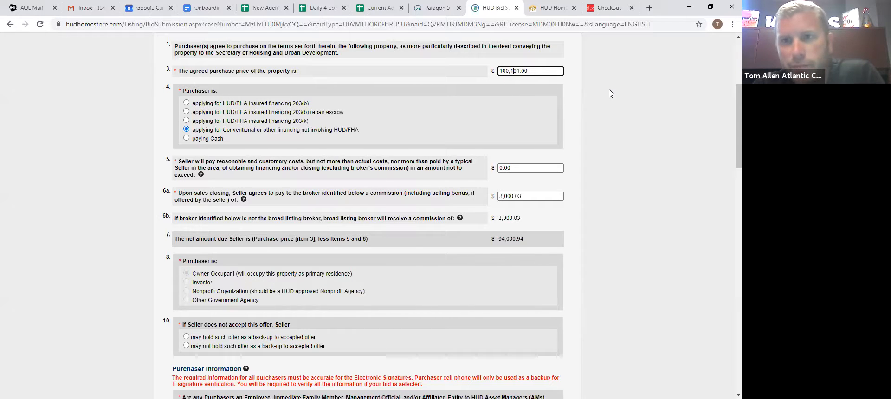
type("100,101.00")
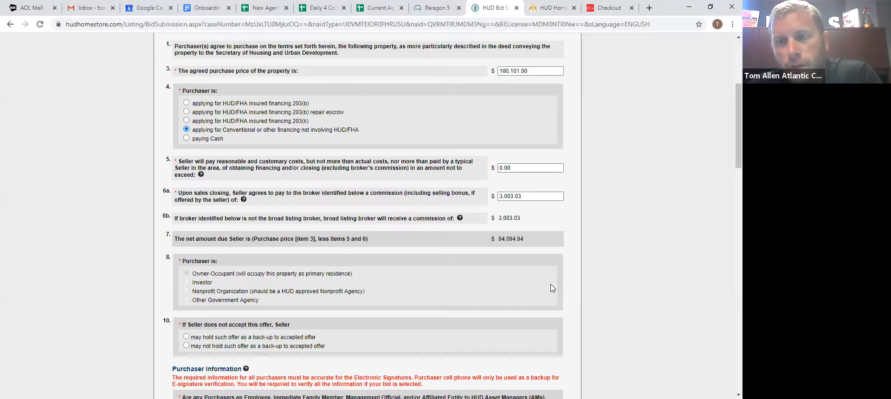
mouse_move(326, 303)
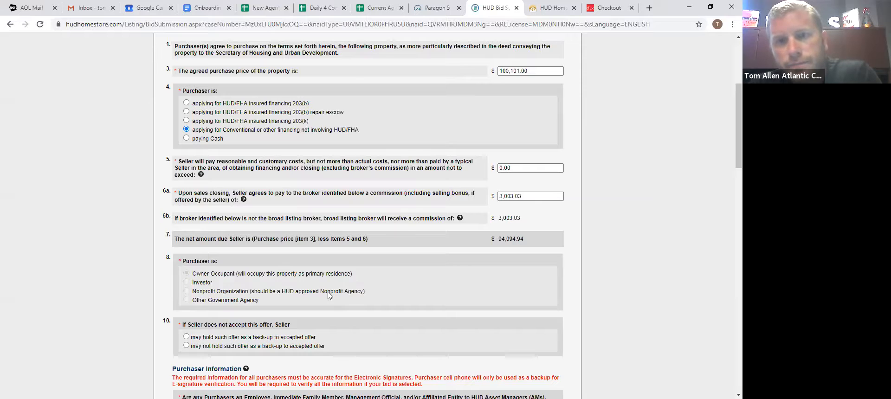
scroll("down", 3)
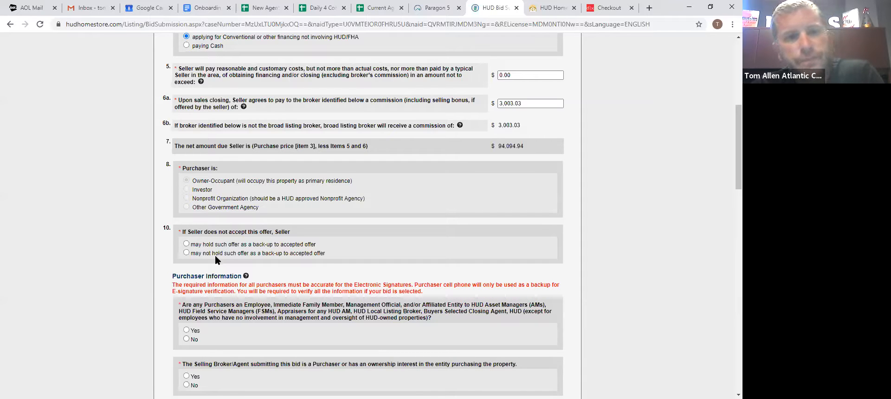
Choose that the seller may hold this offer as a back-up to an accepted offer
scroll("down", 3)
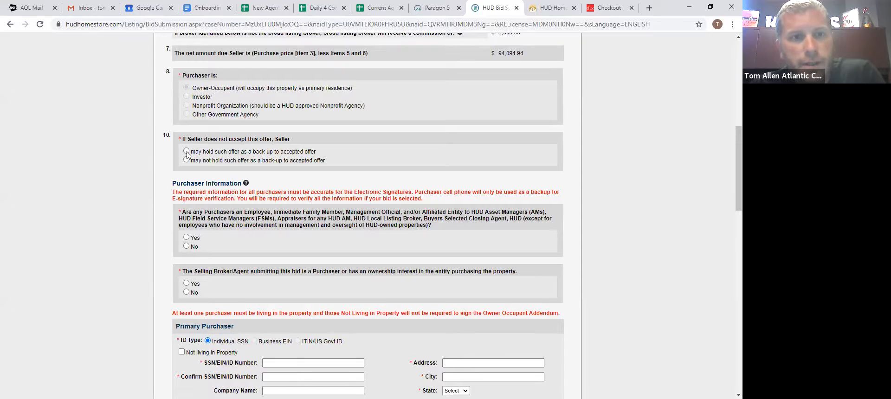
left_click(187, 151)
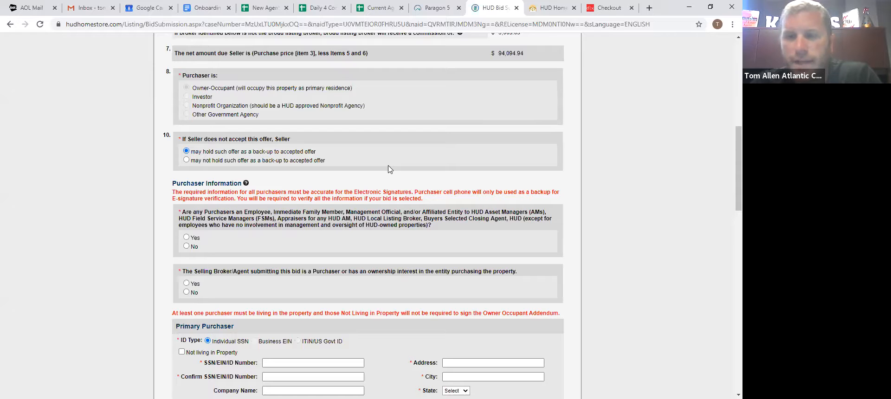
mouse_move(233, 251)
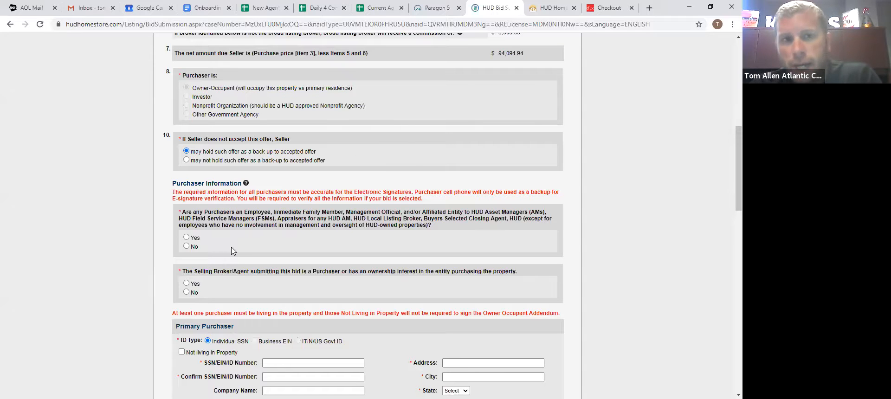
Answer No to the HUD-affiliation and selling-agent ownership purchaser questions
scroll("down", 3)
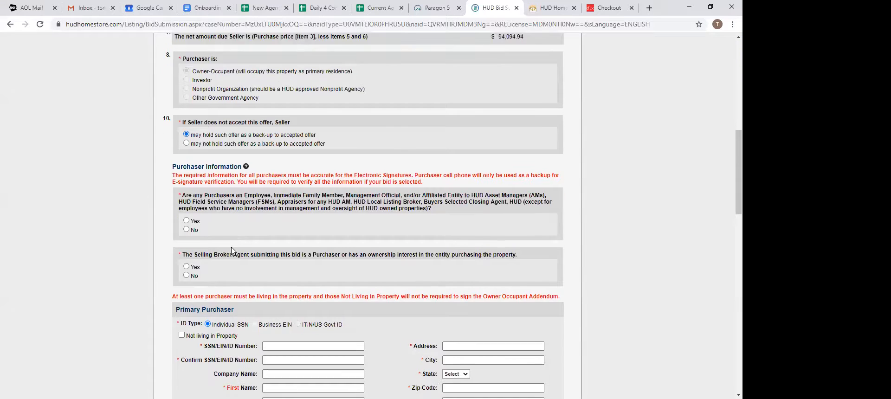
scroll("down", 3)
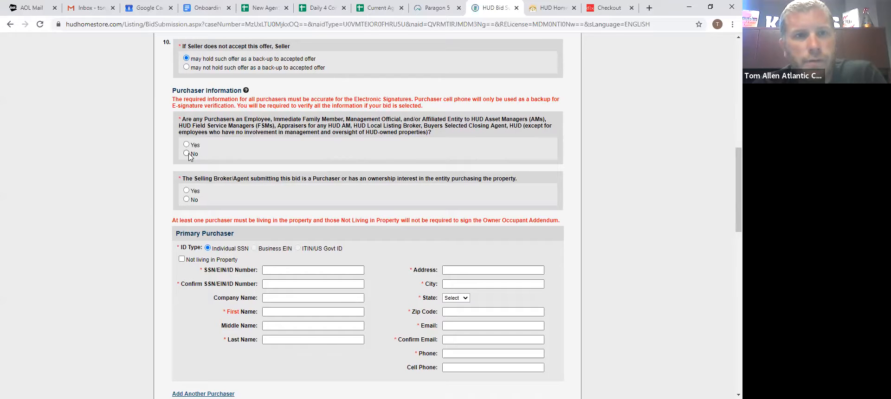
left_click(187, 199)
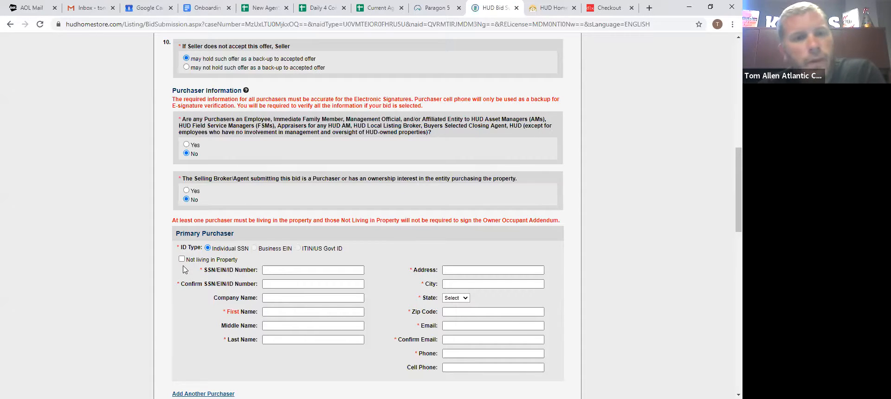
Mark the primary purchaser as not living in the property and add a second purchaser
scroll("down", 3)
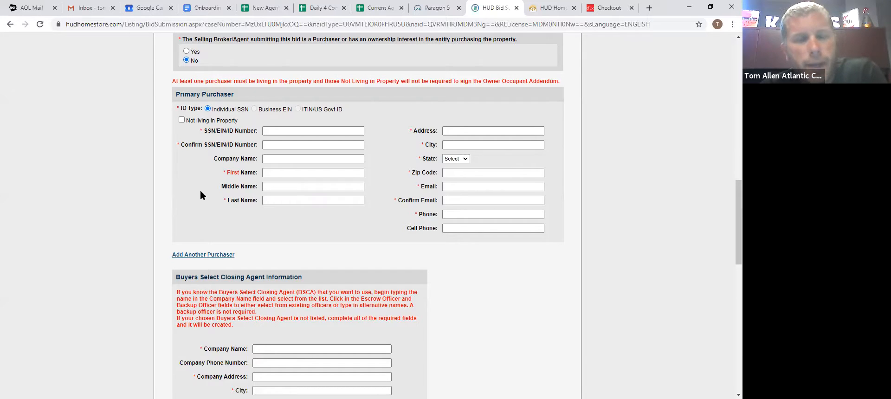
left_click(313, 131)
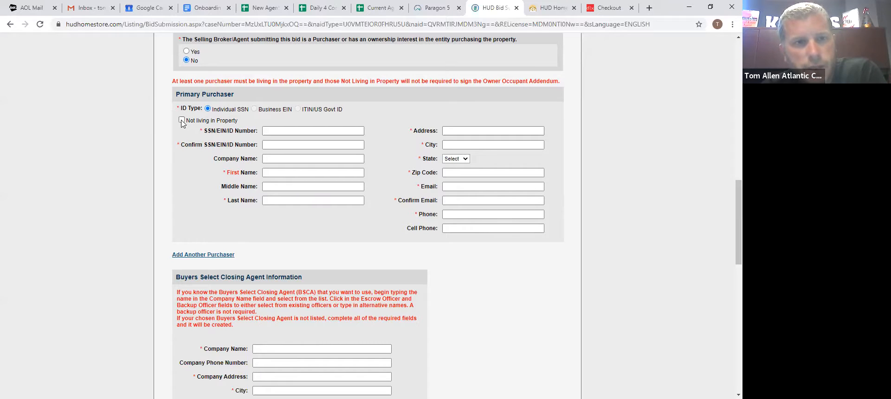
left_click(182, 120)
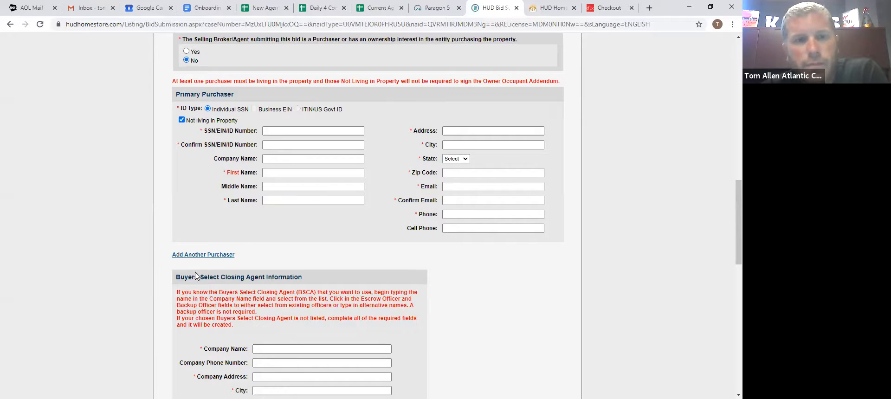
left_click(204, 254)
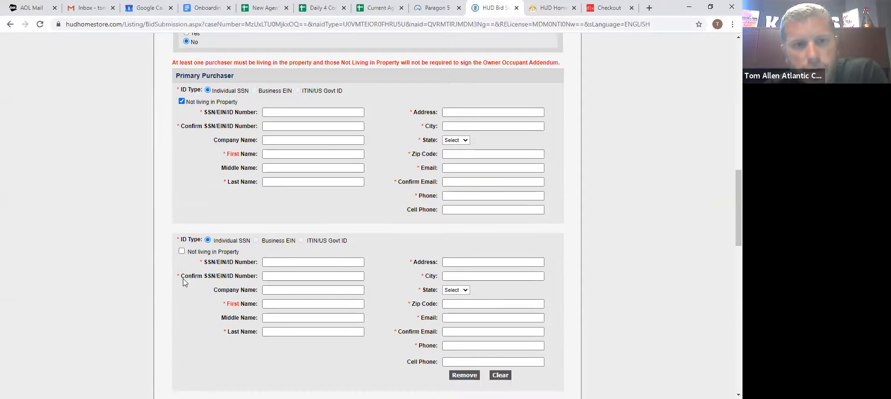
scroll("down", 3)
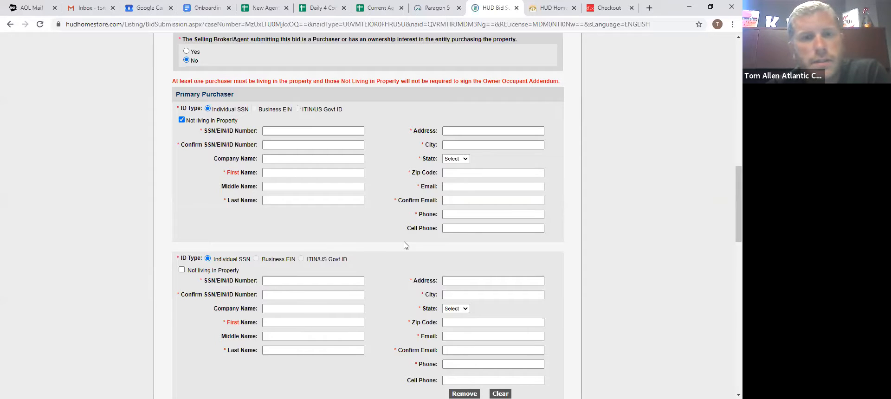
mouse_move(450, 239)
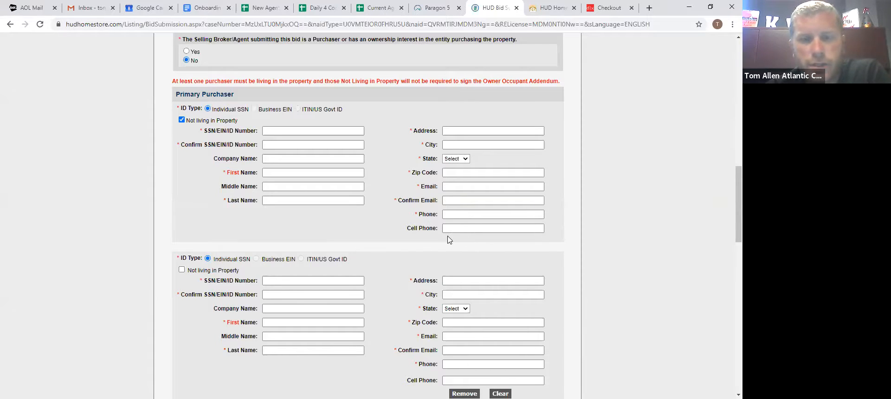
mouse_move(256, 116)
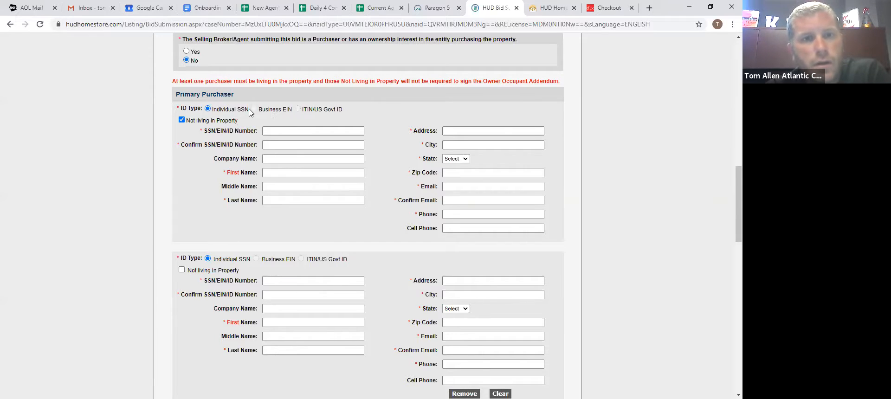
left_click(313, 130)
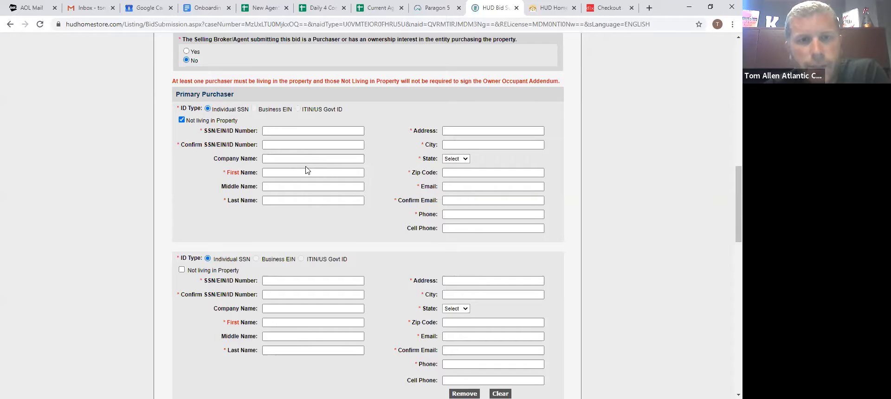
left_click(312, 201)
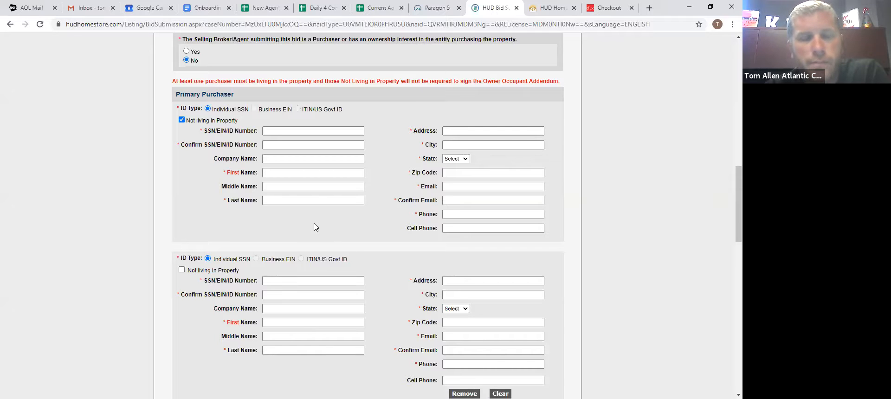
Pick saved SURETY TITLE as closing agent, filling its Northfield NJ 08225 details
scroll("down", 3)
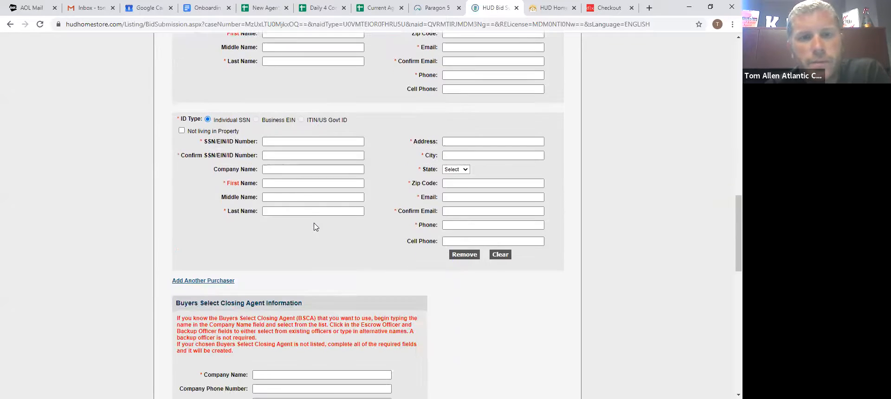
scroll("down", 3)
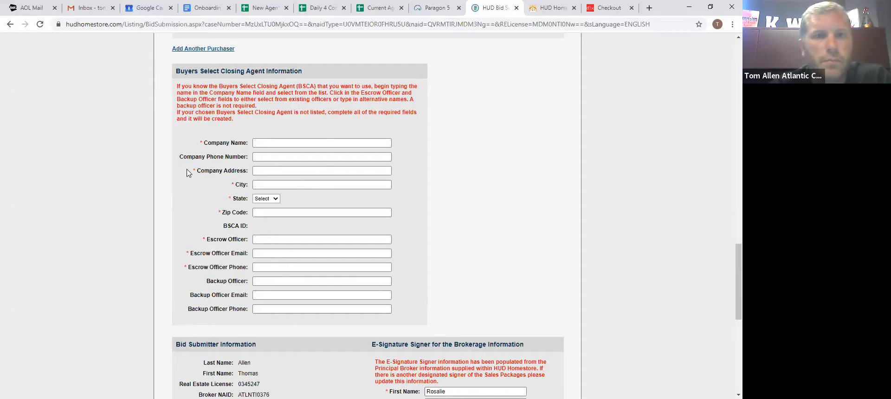
type("SURETY TITLE")
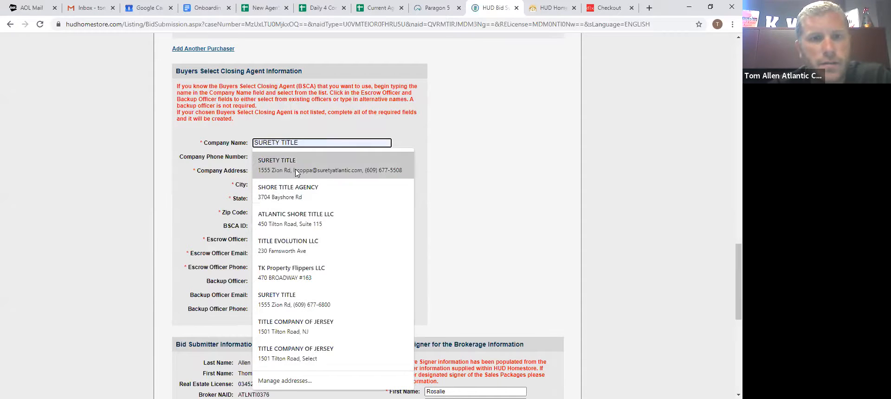
left_click(330, 165)
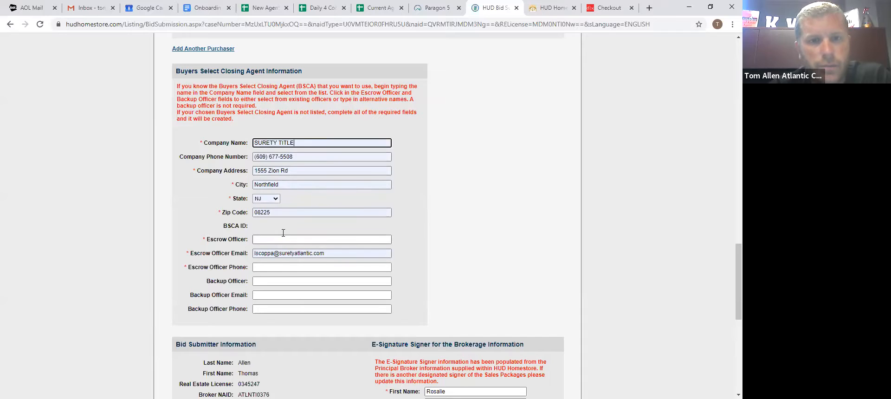
left_click(321, 142)
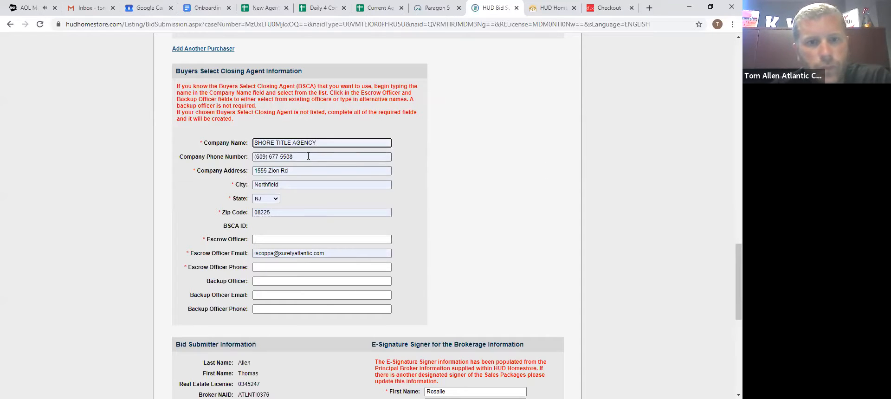
left_click(321, 142)
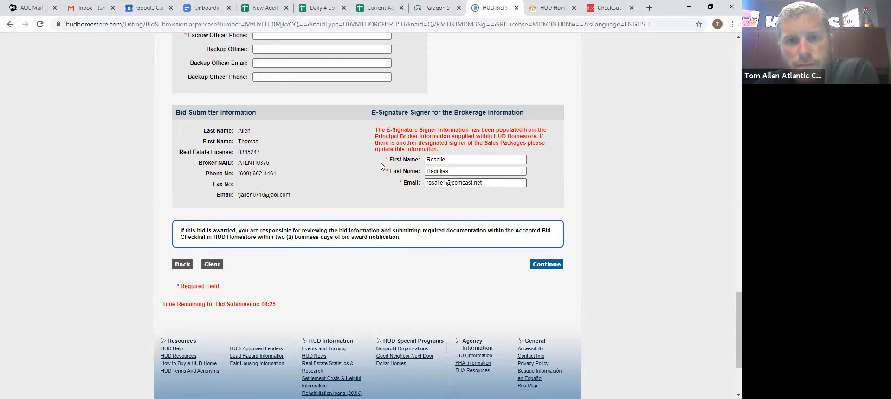
mouse_move(415, 199)
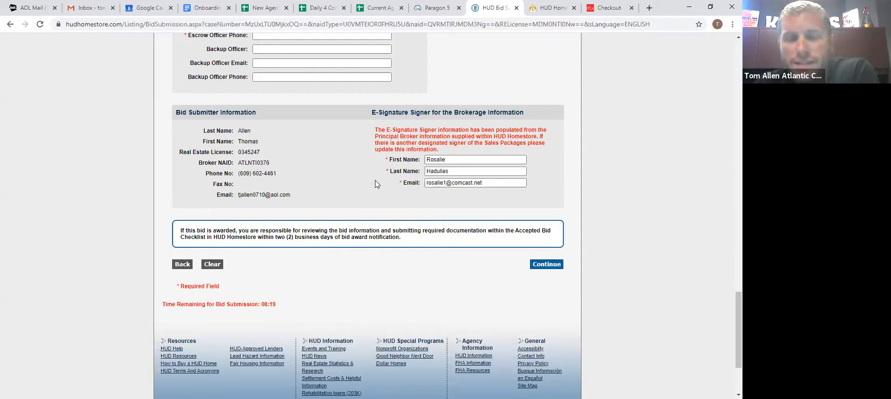
mouse_move(360, 172)
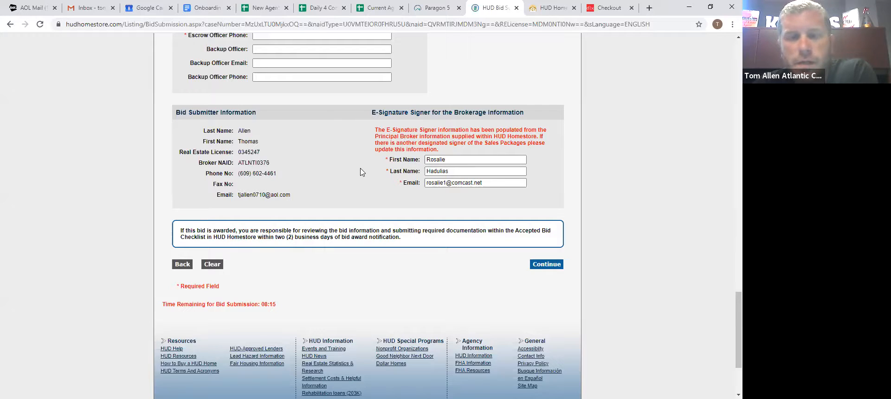
mouse_move(404, 212)
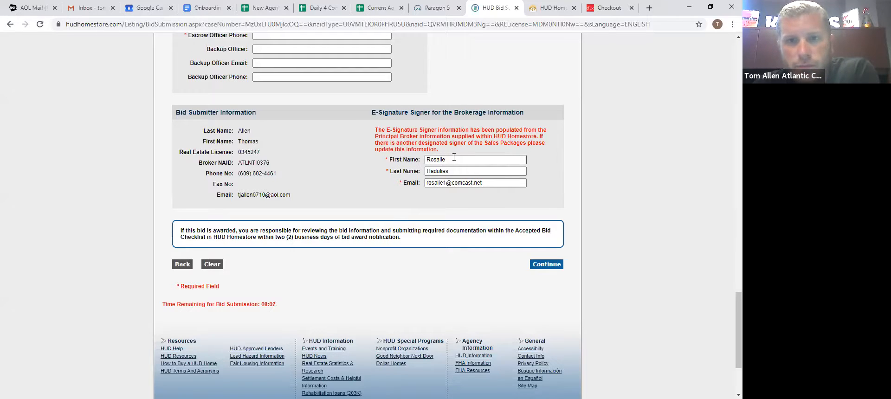
double_click(437, 160)
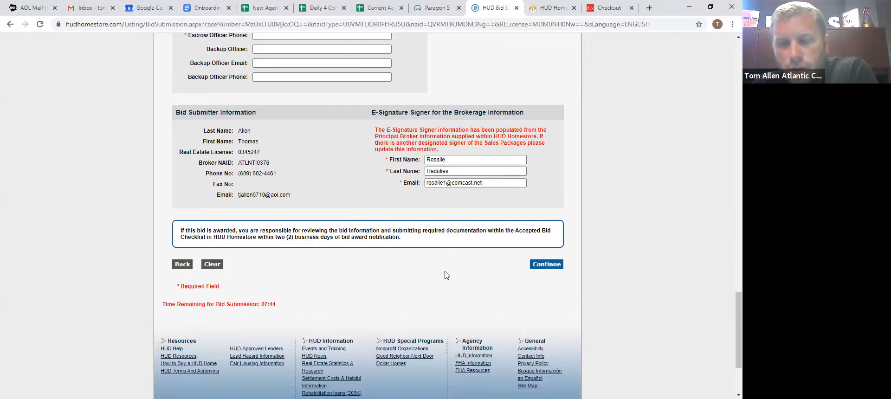
left_click(546, 264)
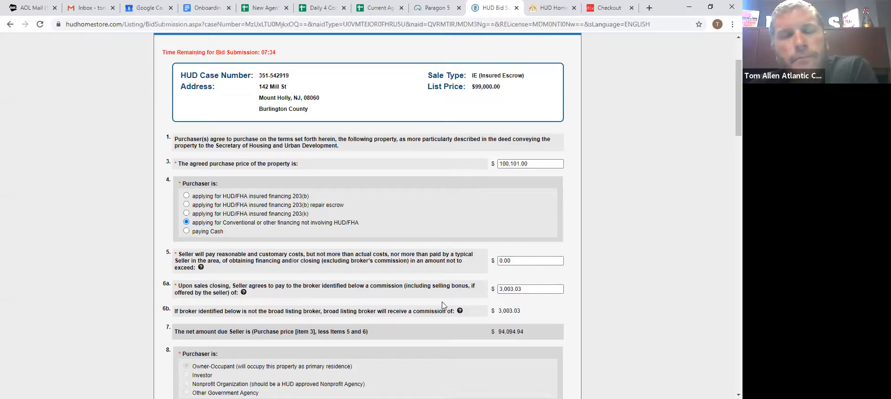
scroll("down", 3)
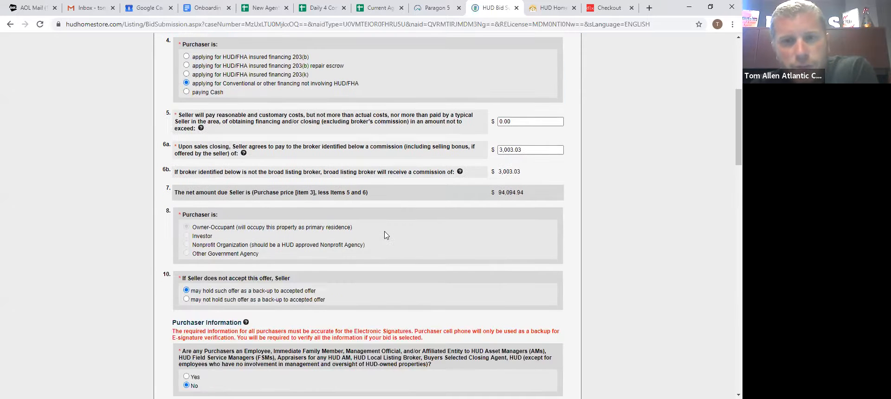
scroll("down", 3)
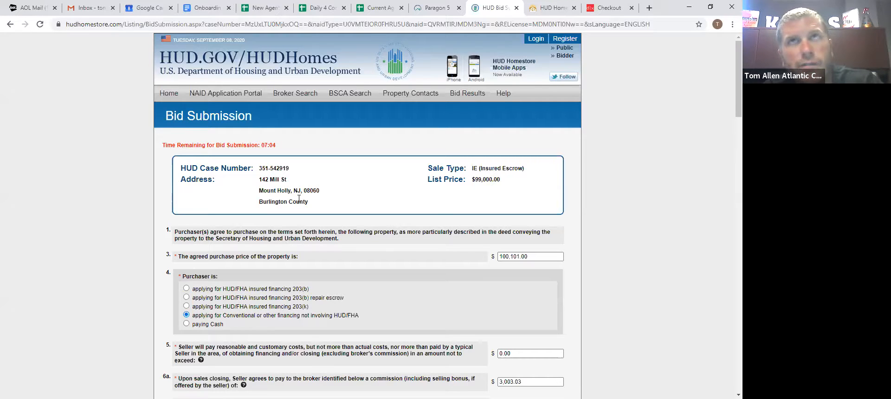
mouse_move(247, 206)
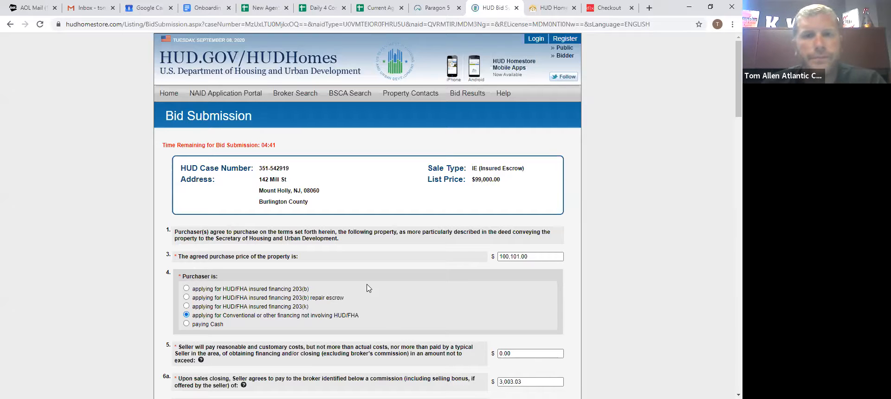
Scroll past the purchaser fields and switch to the BLB Resources home page
scroll("down", 3)
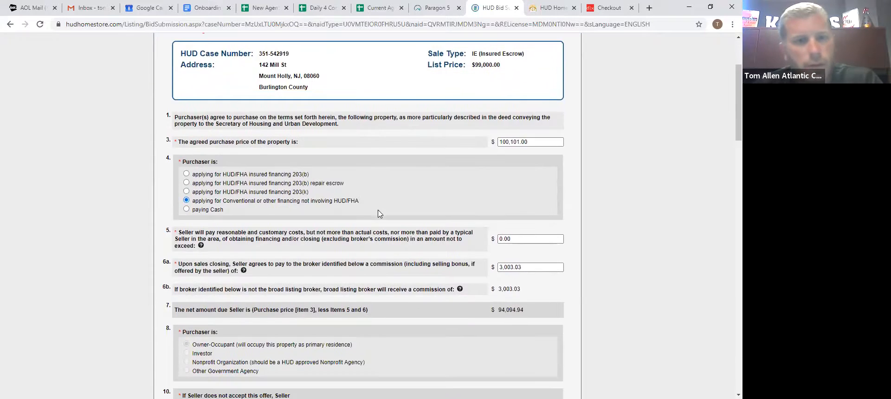
scroll("down", 3)
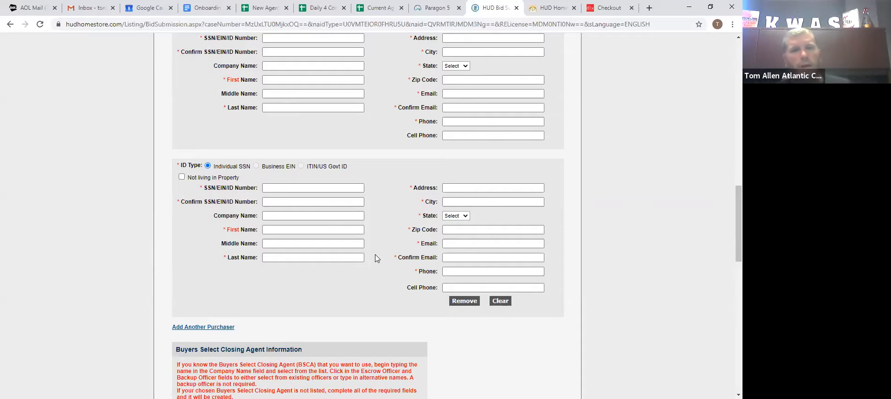
left_click(313, 216)
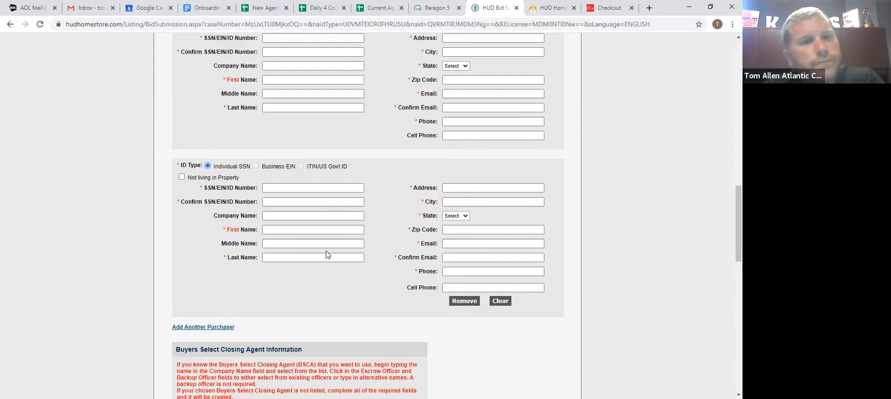
scroll("down", 3)
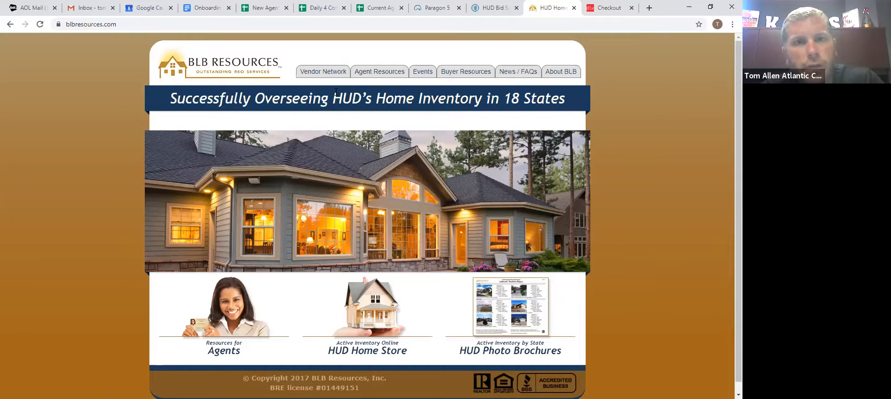
Go to the New Jersey page under Agent Resources
left_click(324, 72)
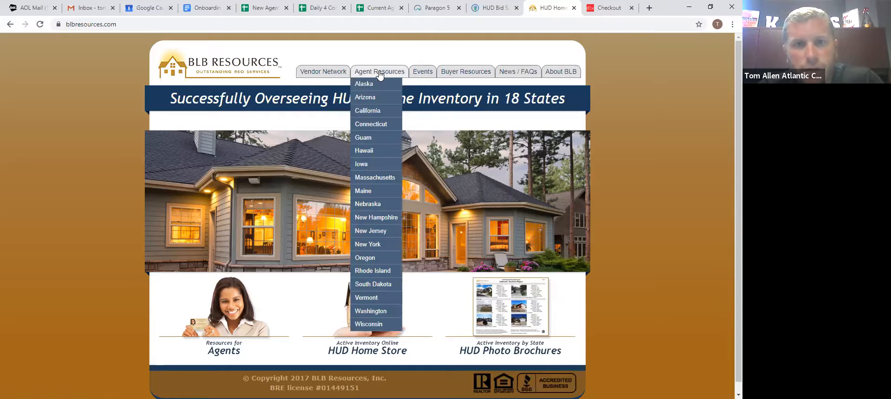
mouse_move(371, 231)
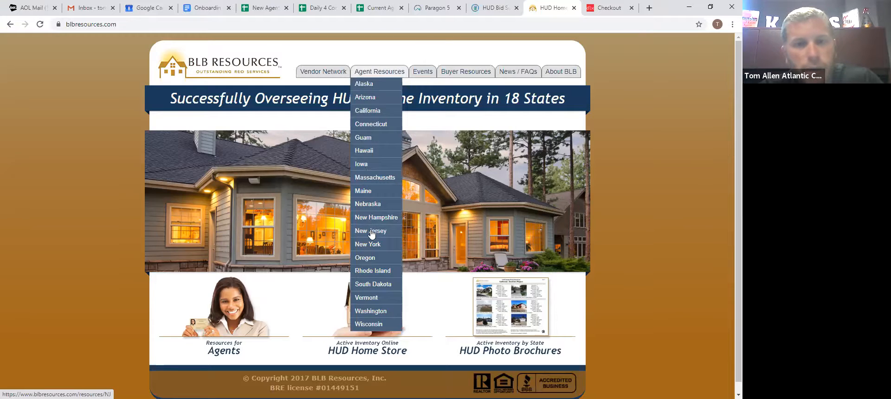
mouse_move(368, 244)
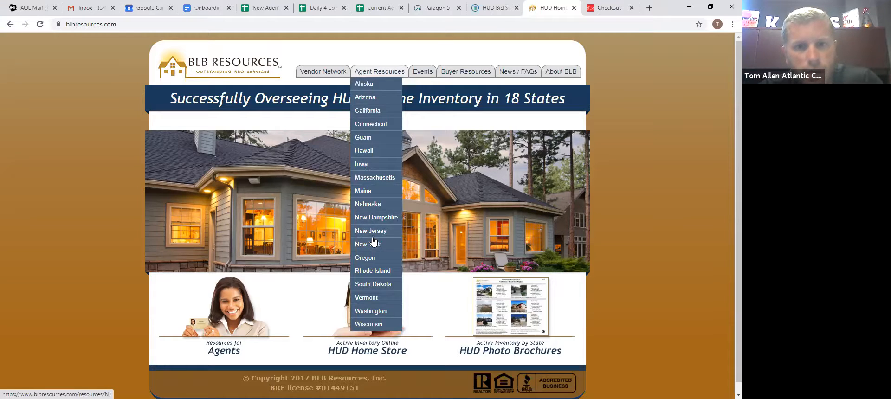
left_click(370, 230)
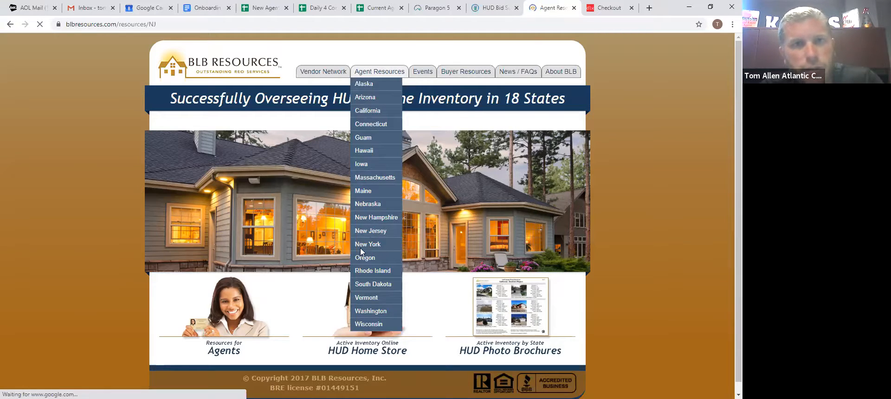
left_click(370, 232)
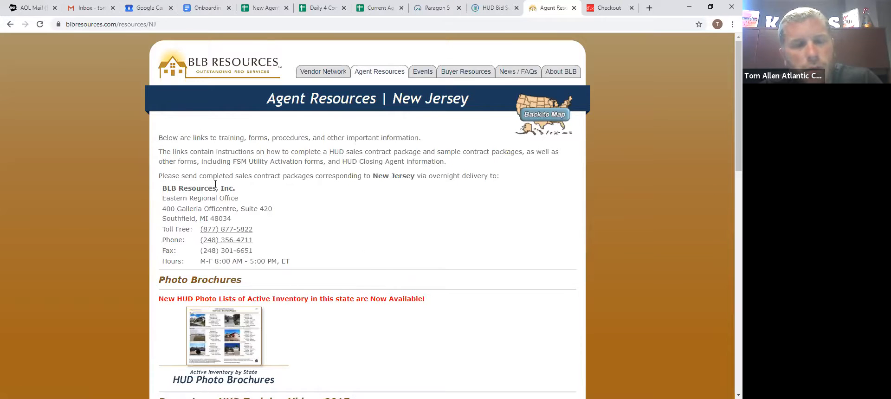
Find the FSM Forms and load the GAM Utility Activation Request PDF
scroll("down", 3)
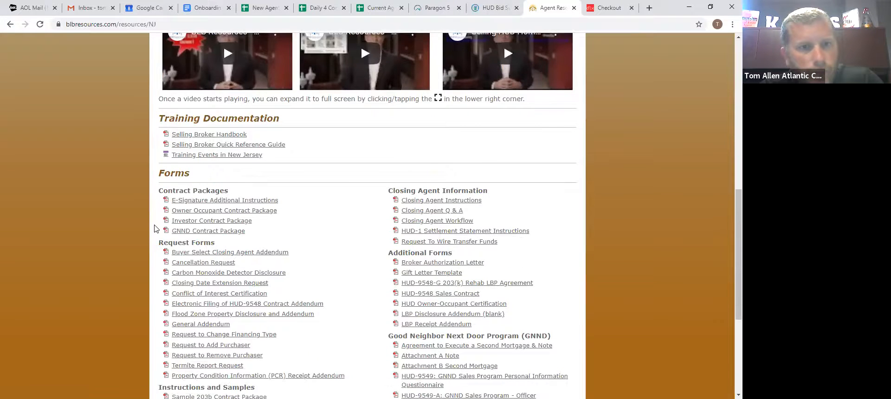
scroll("down", 3)
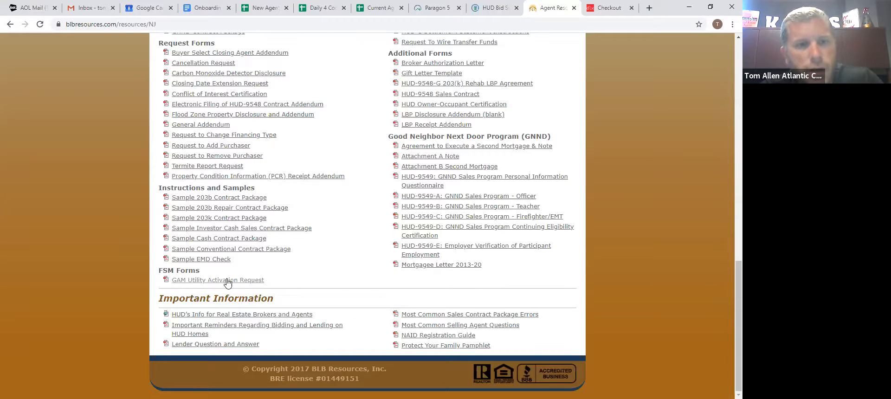
left_click(218, 279)
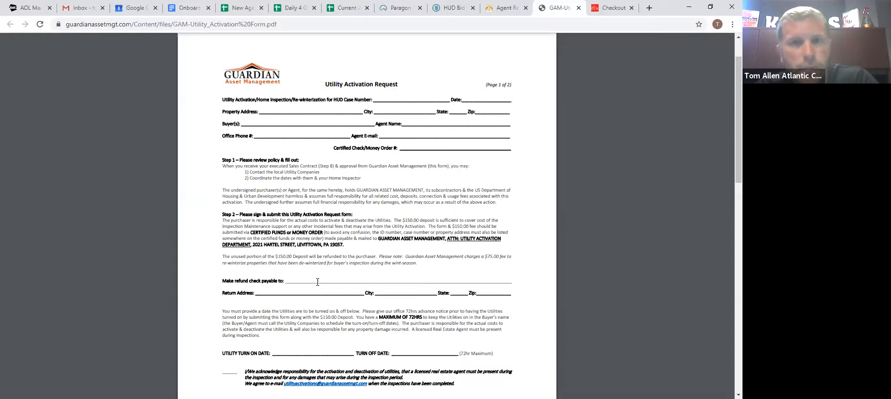
mouse_move(370, 226)
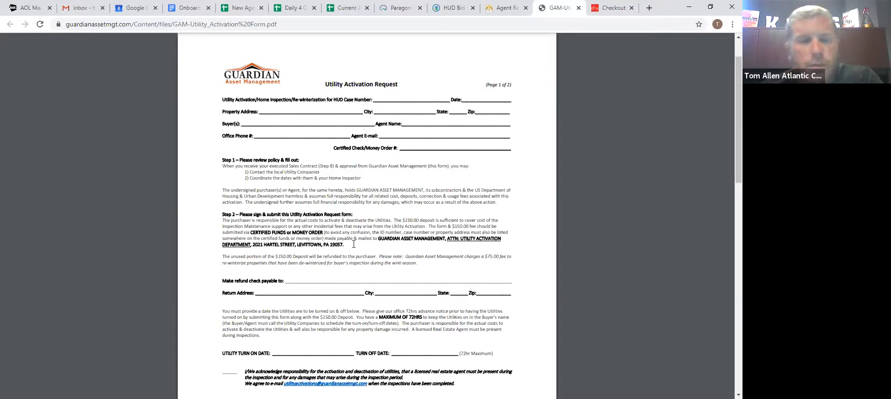
scroll("down", 3)
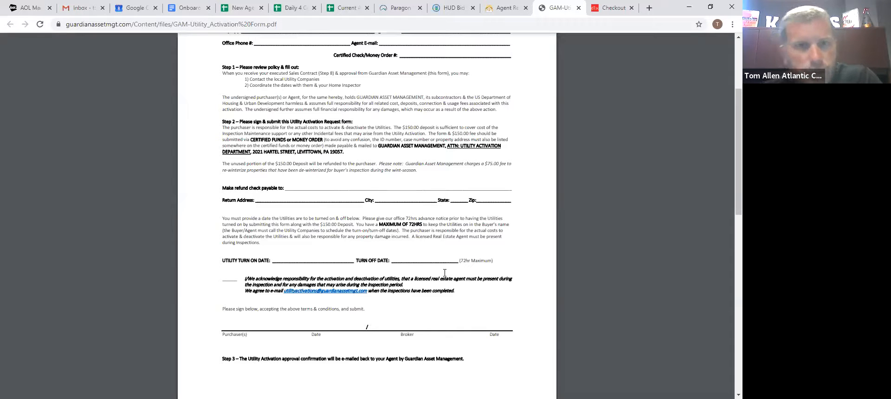
scroll("up", 3)
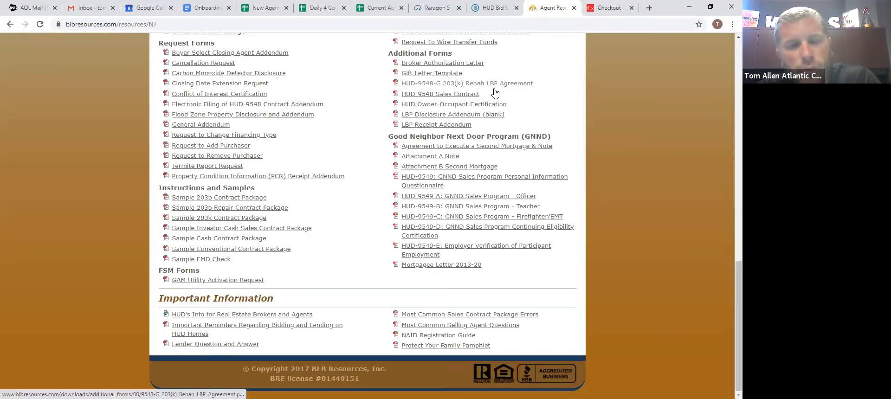
mouse_move(495, 83)
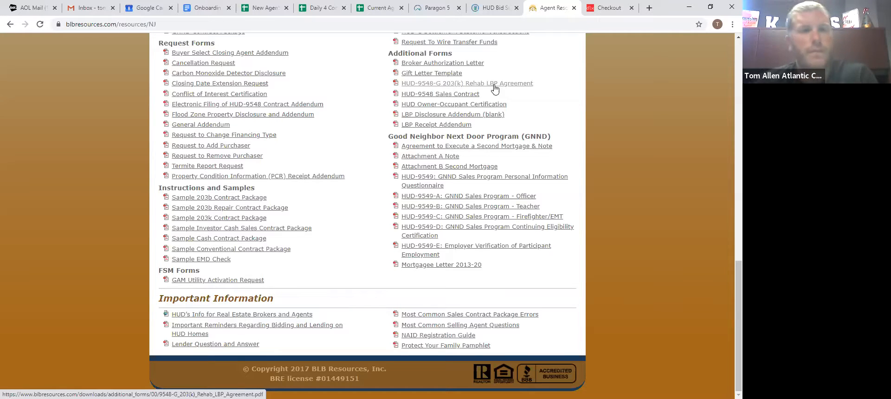
mouse_move(262, 276)
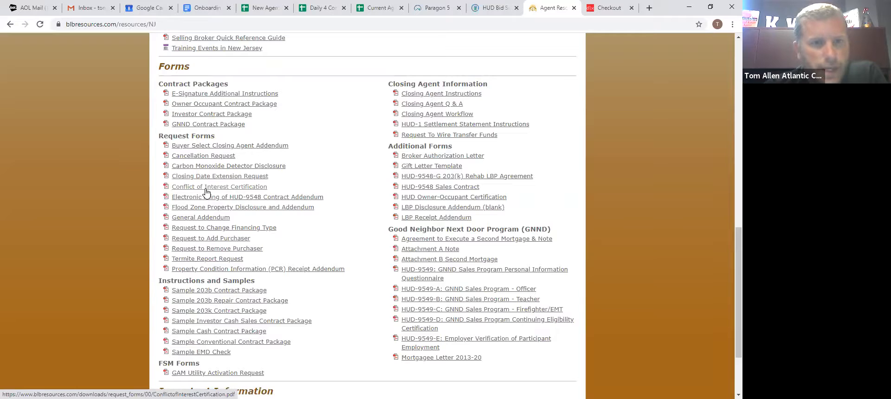
Glance at the HUD Bid Submission page and return to the BLB New Jersey resources
scroll("down", 3)
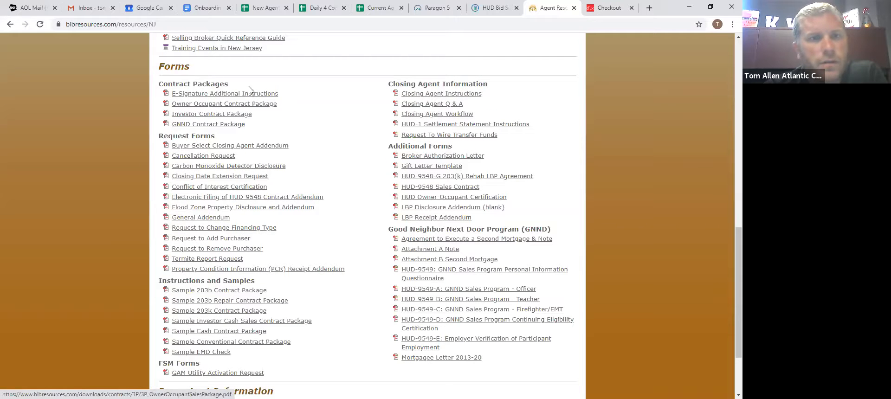
scroll("up", 3)
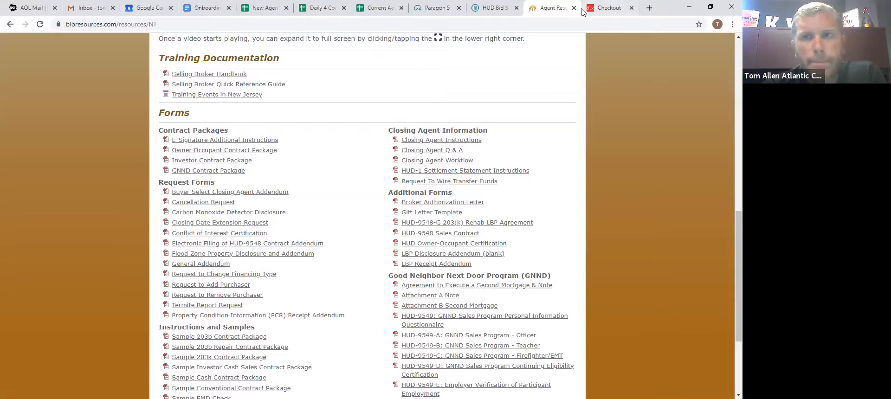
left_click(492, 7)
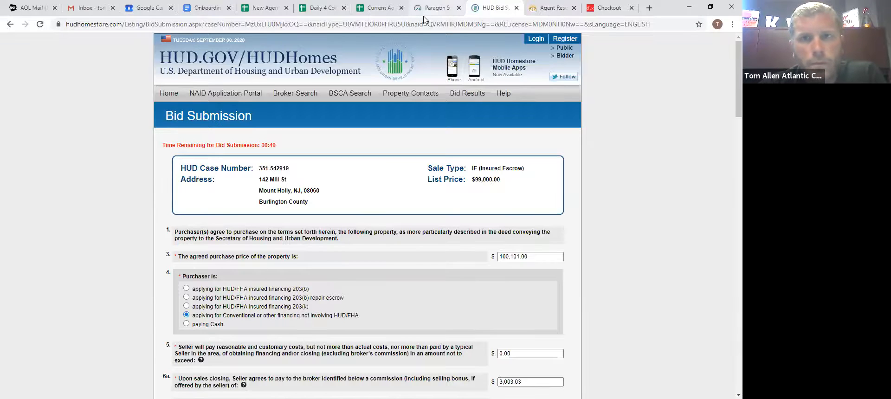
left_click(549, 8)
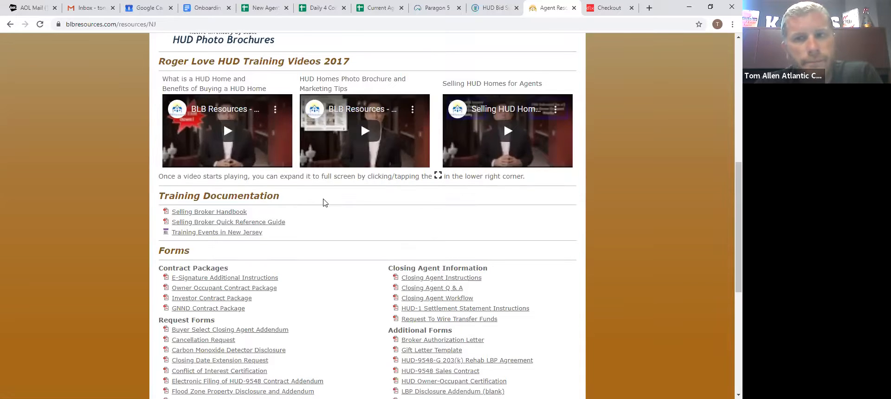
Scroll up to Photo Brochures and load the HUD photo brochures by state
scroll("down", 3)
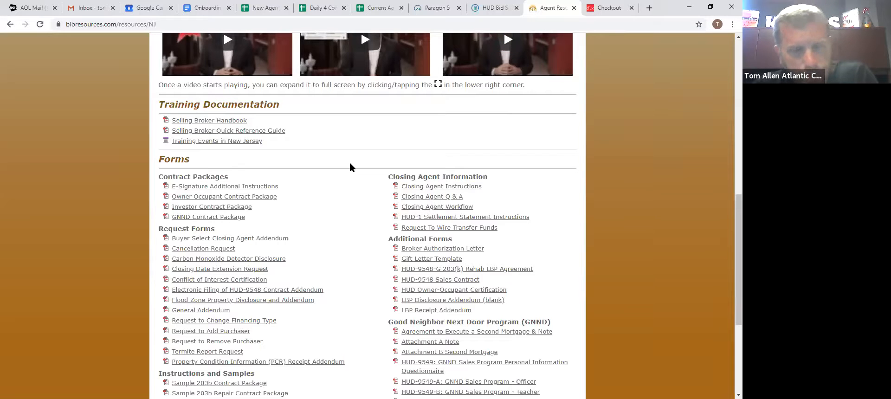
scroll("up", 3)
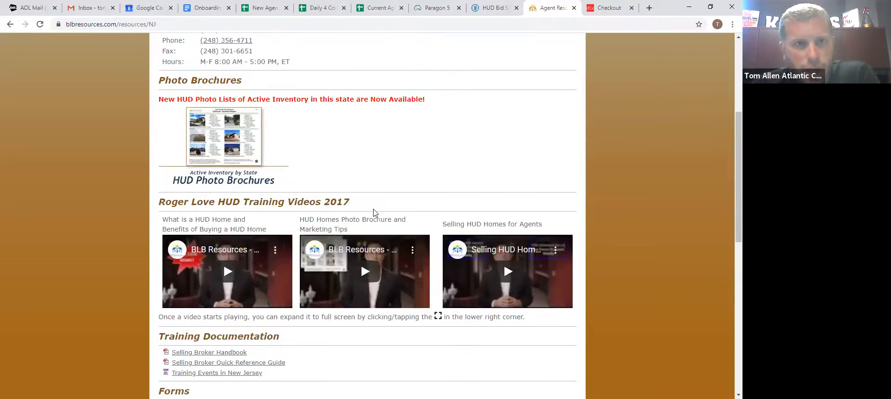
scroll("up", 3)
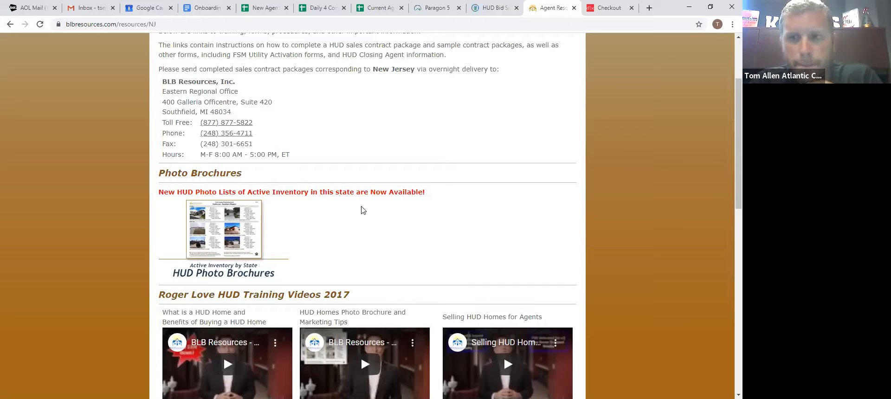
mouse_move(370, 259)
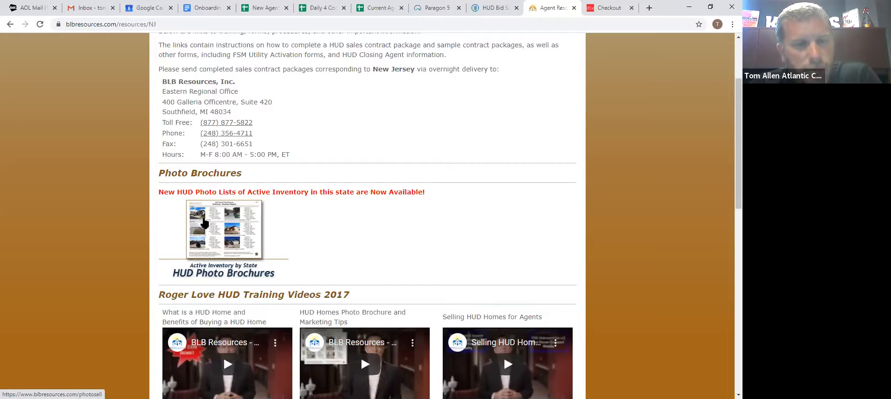
left_click(222, 230)
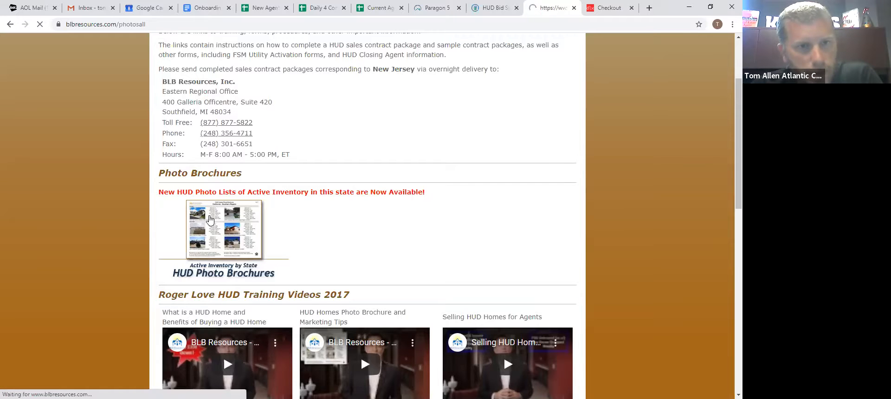
View the Northern Region B PDF brochure and page through its Bergen, Essex and Morris County homes
left_click(224, 230)
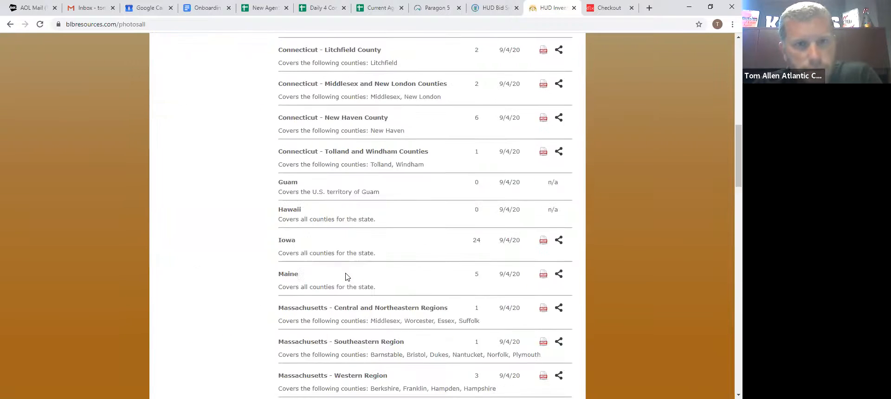
scroll("down", 3)
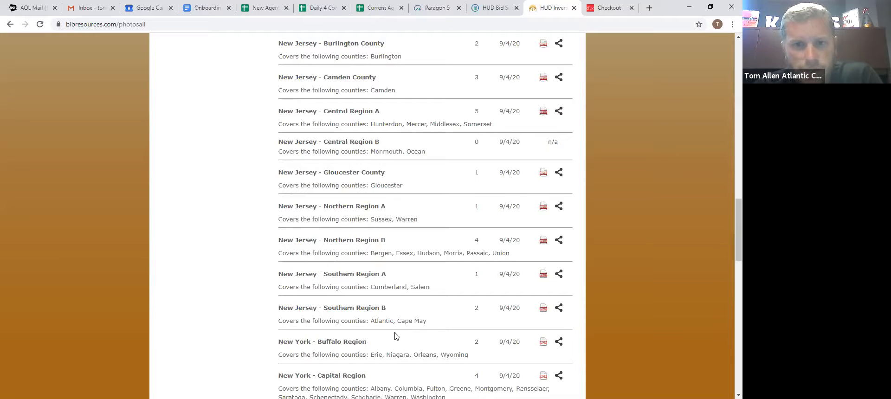
mouse_move(543, 277)
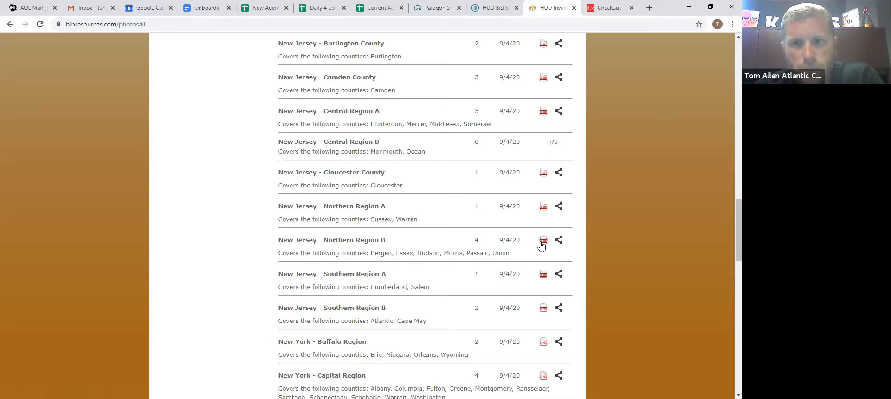
left_click(542, 240)
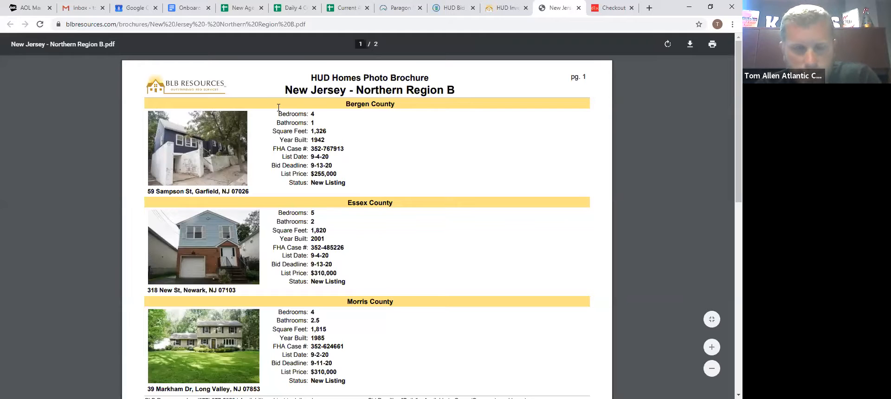
scroll("down", 3)
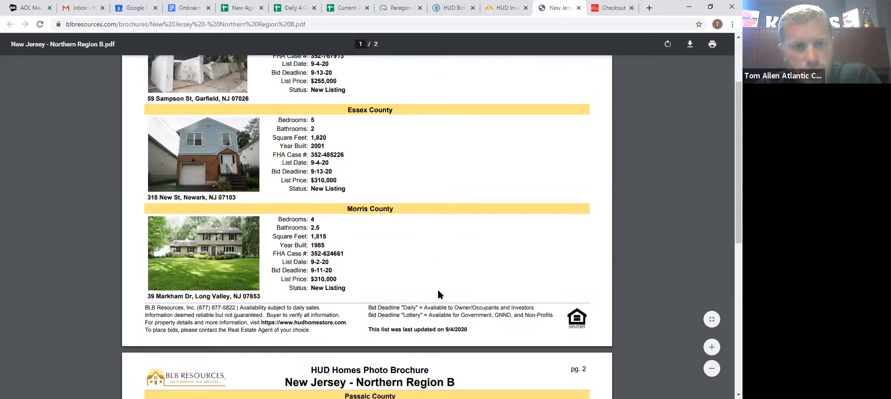
scroll("down", 3)
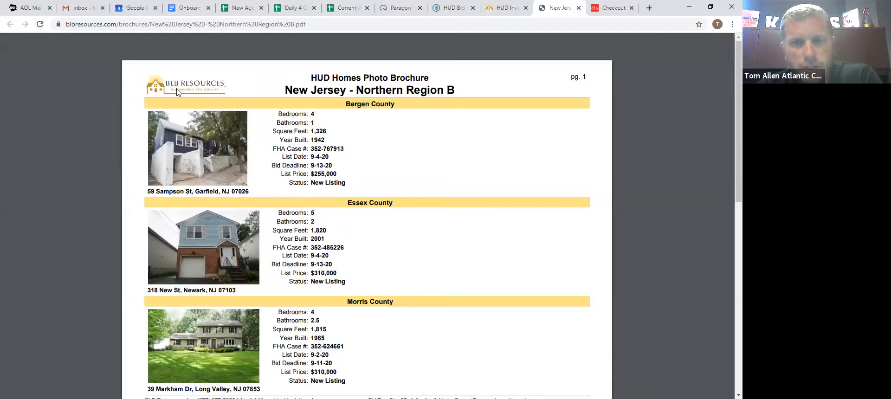
scroll("down", 3)
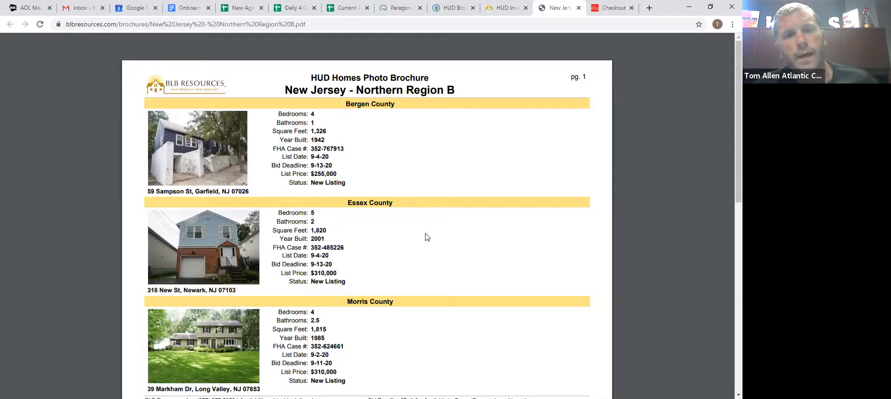
mouse_move(465, 211)
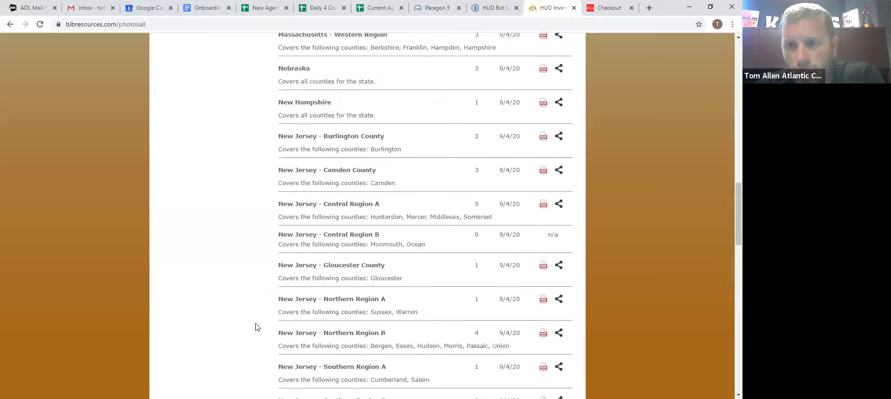
mouse_move(613, 323)
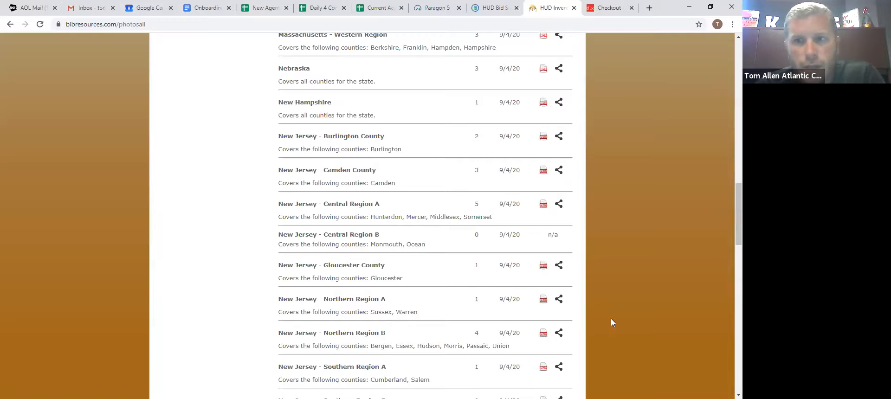
Finish browsing the brochure list and start a new browser tab for KW Command
scroll("up", 3)
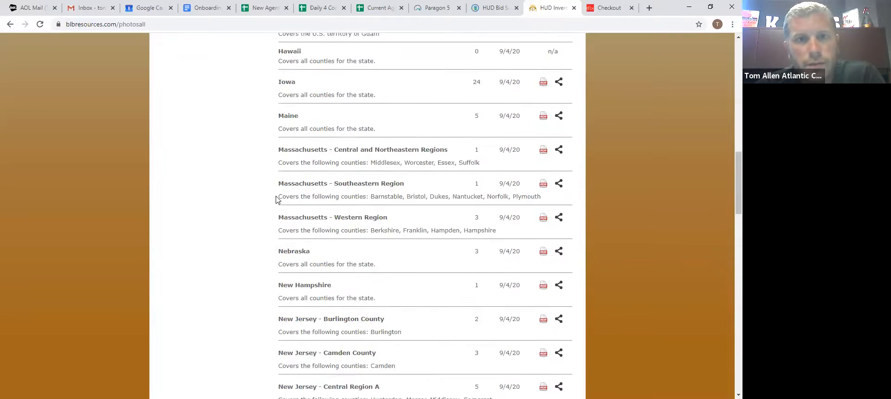
scroll("down", 3)
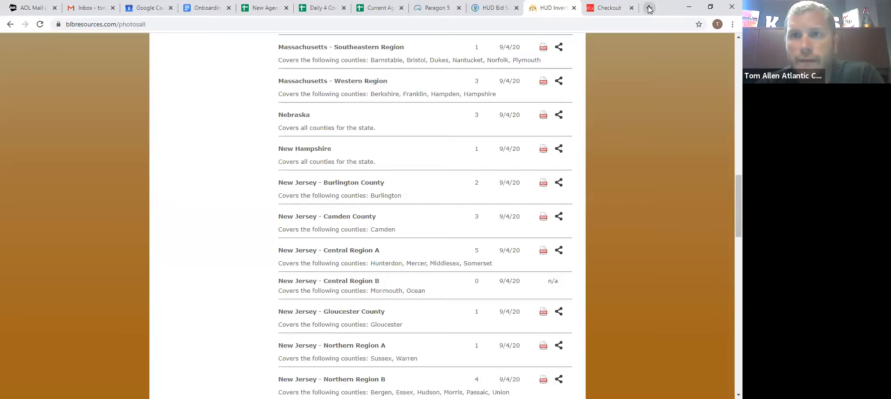
left_click(649, 8)
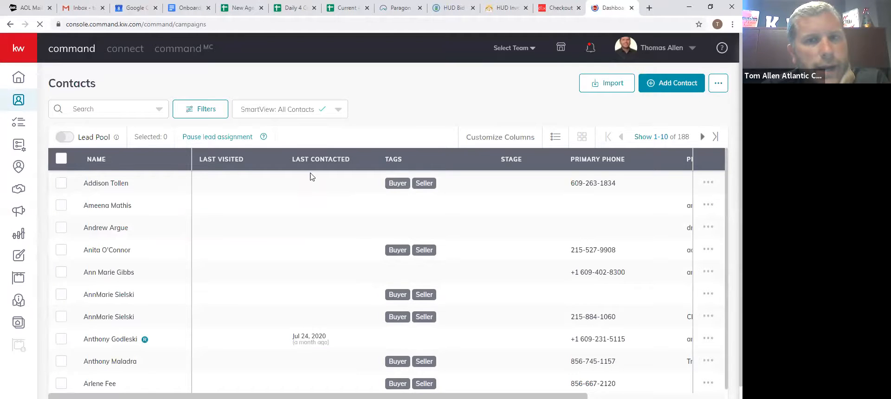
Show the Paid Ads campaigns listing the two 1121 Elwood ads
left_click(18, 211)
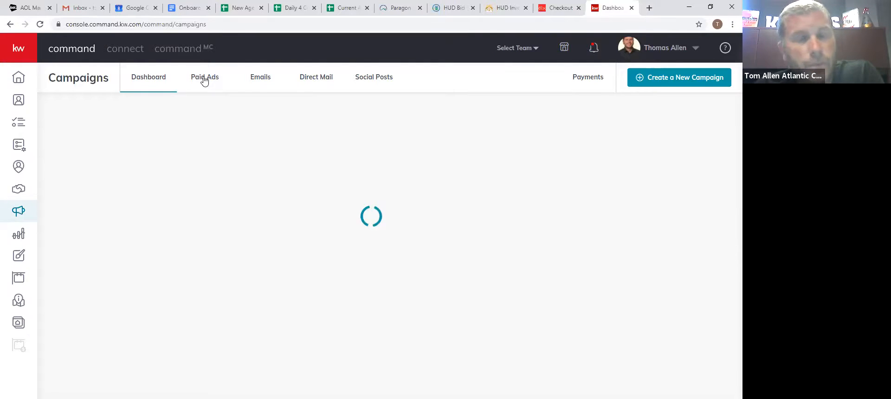
left_click(204, 77)
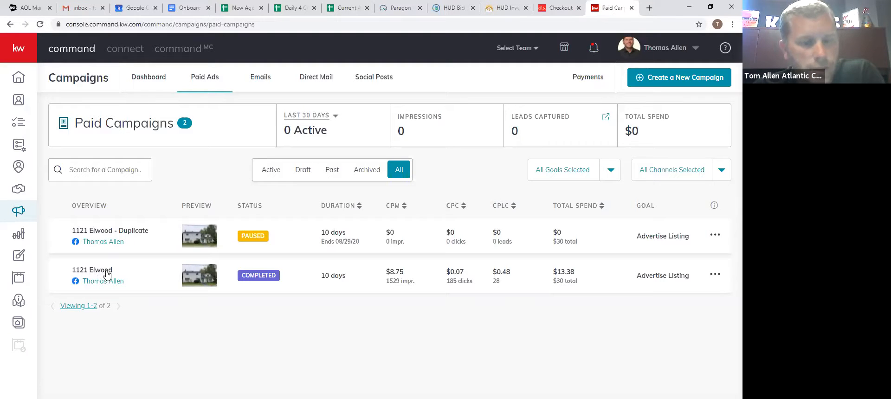
mouse_move(388, 281)
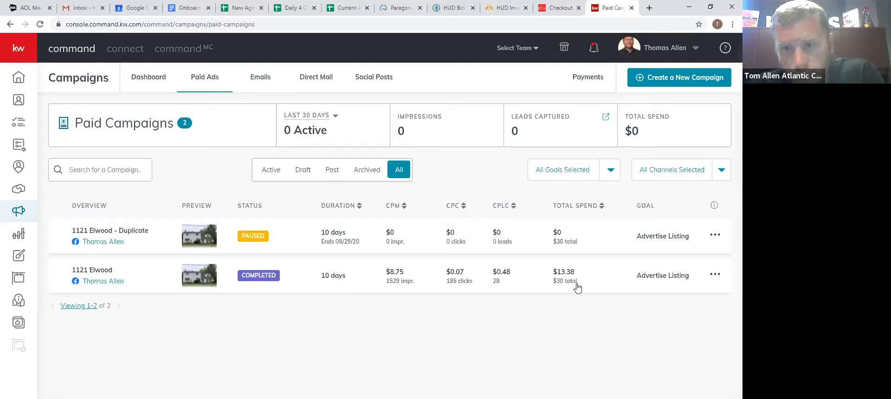
Reload the Command console at console.command.kw.com/command, which returns a server error
double_click(565, 281)
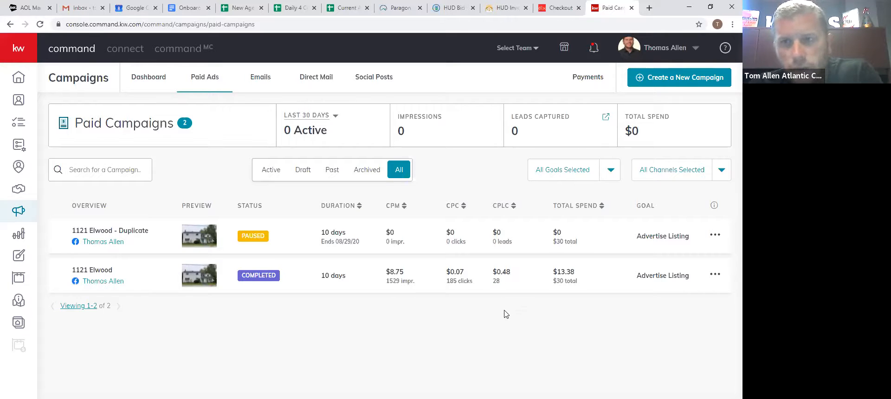
mouse_move(267, 305)
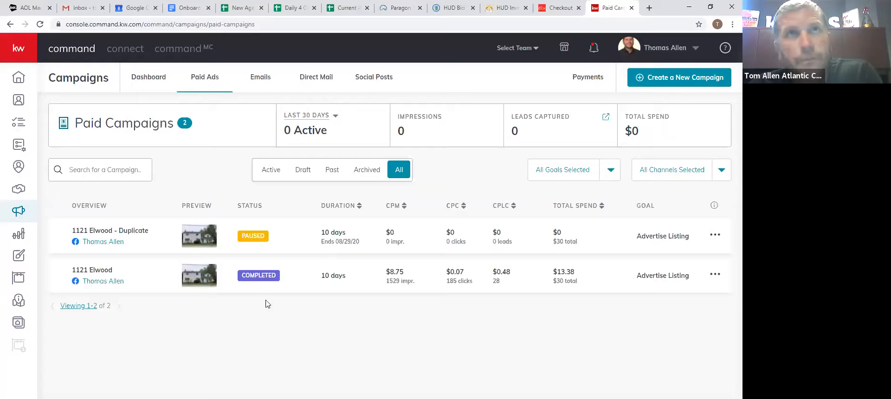
mouse_move(517, 303)
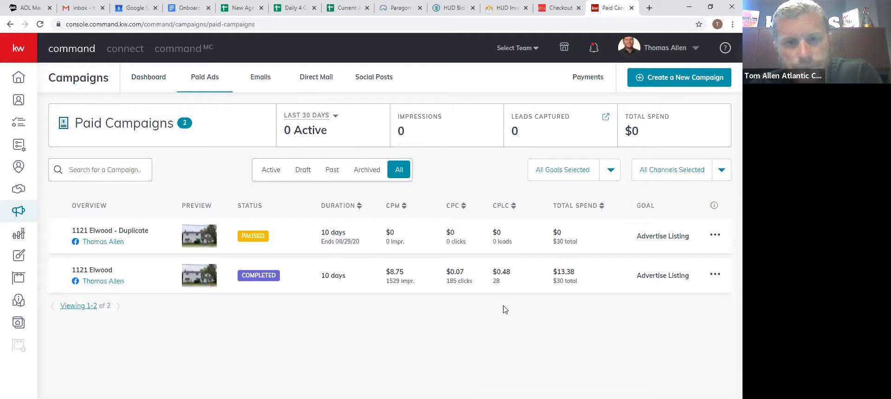
mouse_move(432, 284)
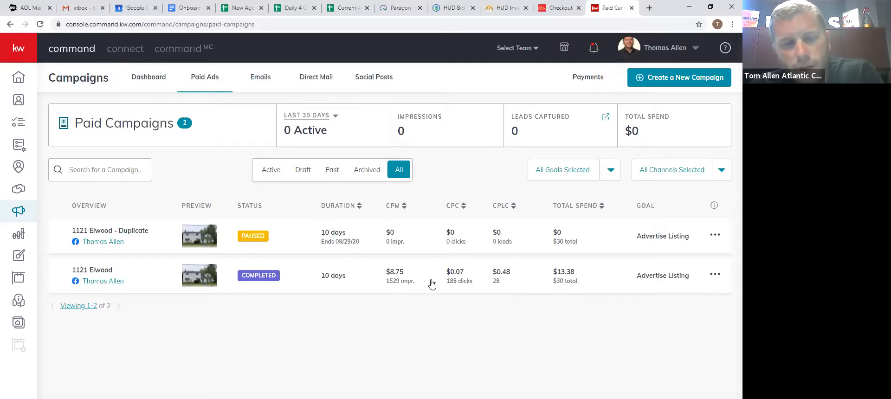
mouse_move(436, 286)
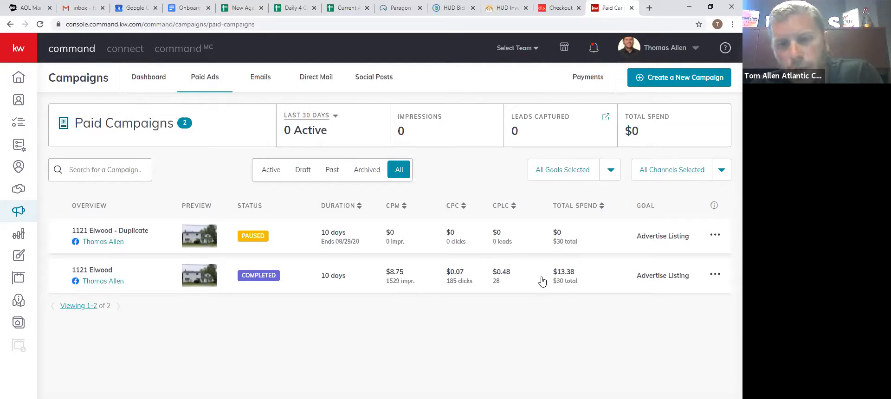
mouse_move(549, 288)
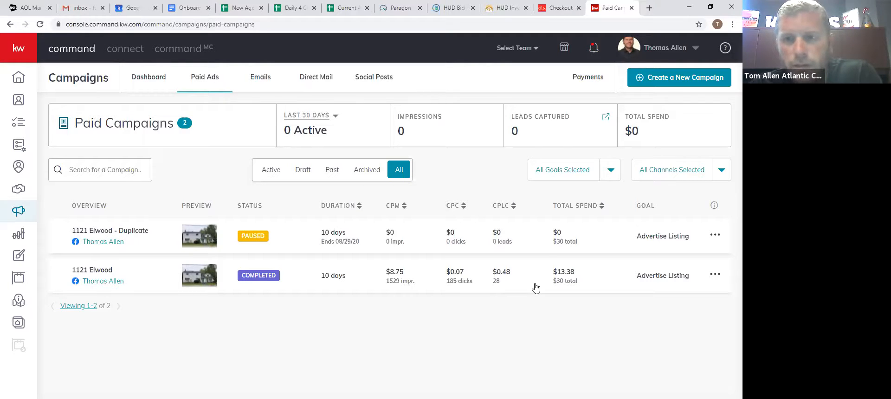
mouse_move(555, 303)
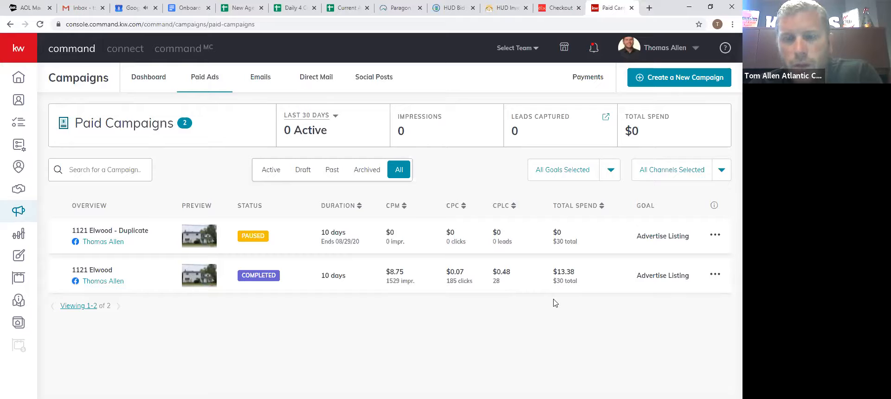
mouse_move(475, 323)
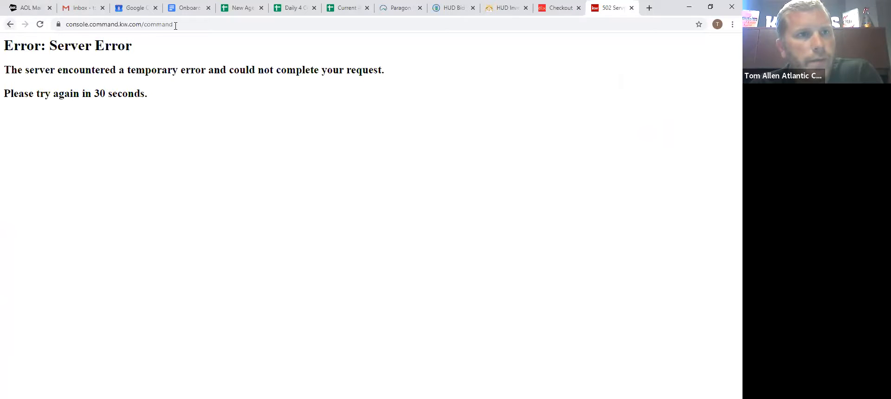
Retry the Command console, view BLB's New Jersey agent resources, then return to the 142 Mill St bid form
left_click(39, 24)
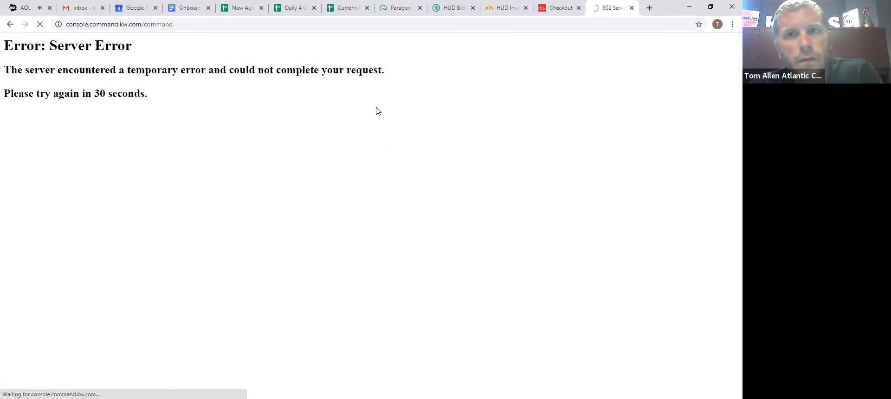
left_click(505, 7)
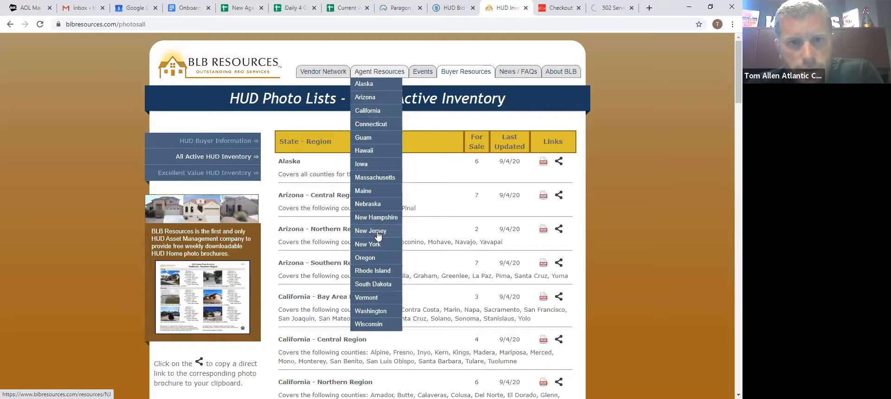
left_click(370, 230)
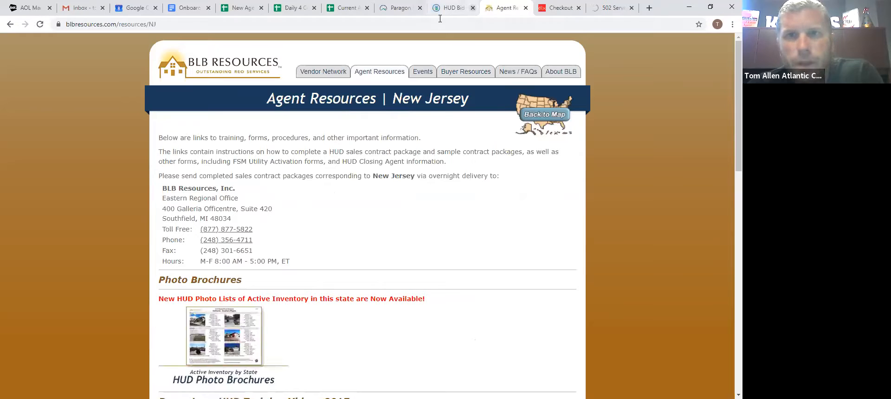
left_click(449, 7)
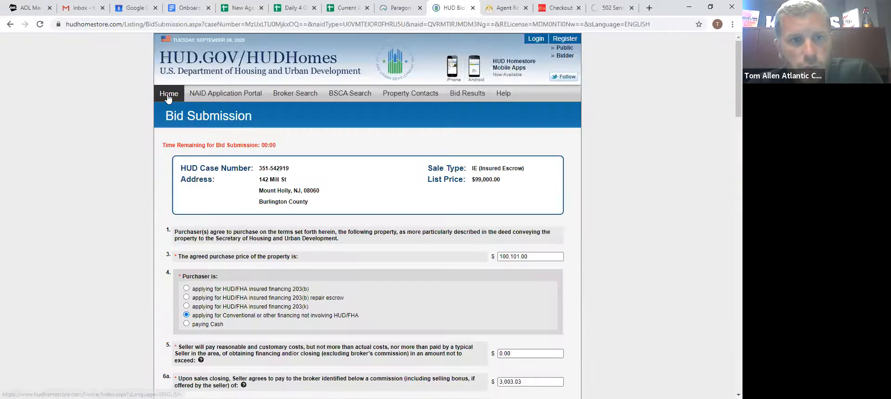
From the home page, search NJ homes in Atlantic County, showing one $70,000 listing
left_click(168, 93)
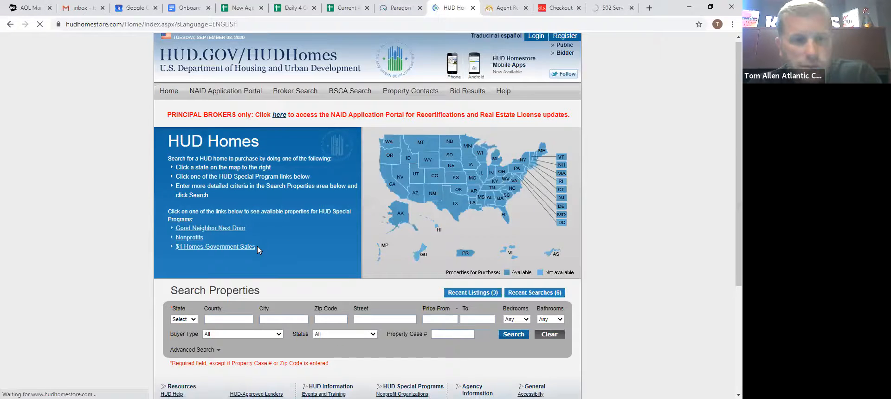
left_click(183, 183)
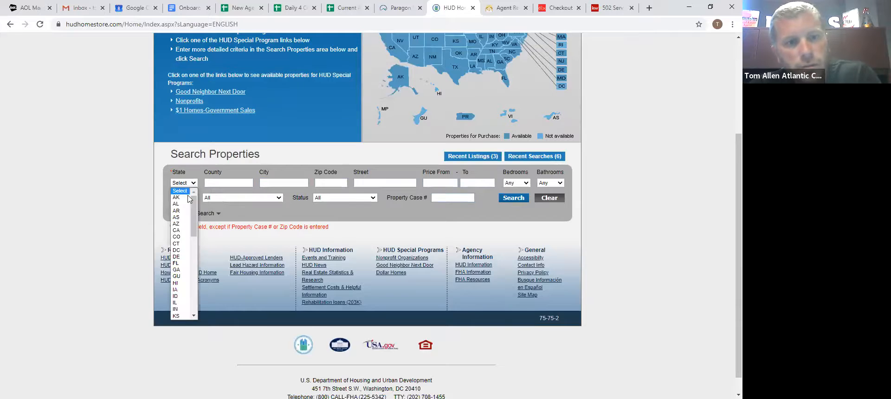
left_click(180, 316)
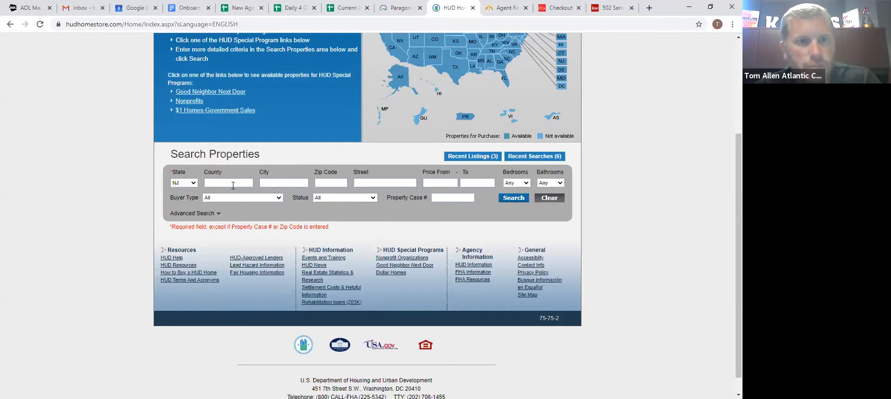
type("atlatn")
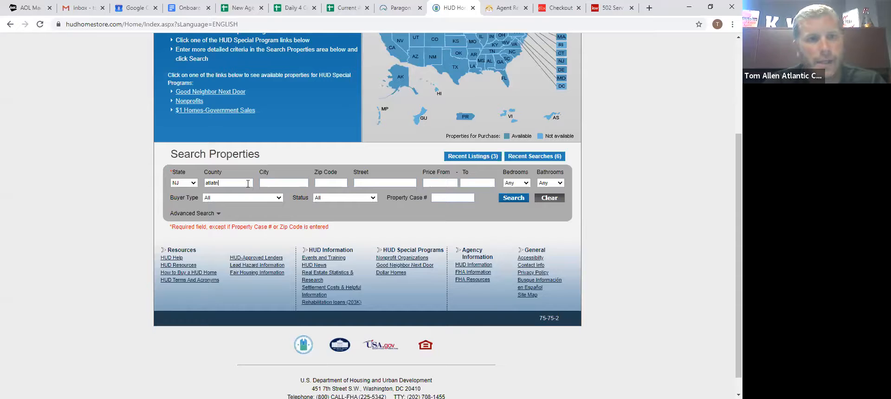
type("atlantic")
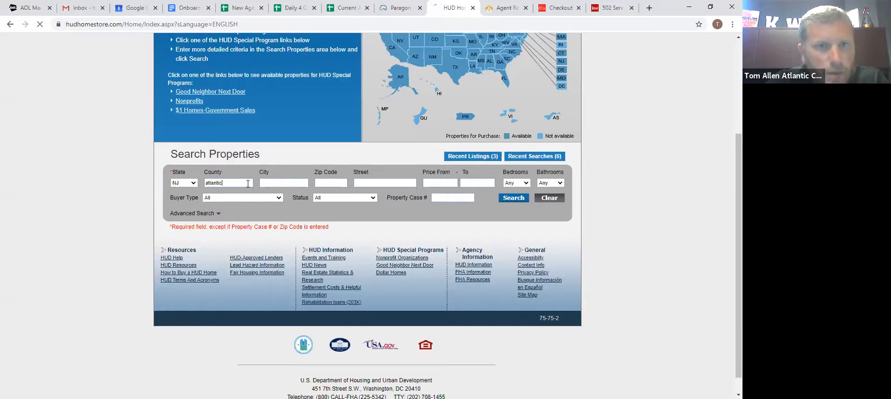
left_click(513, 198)
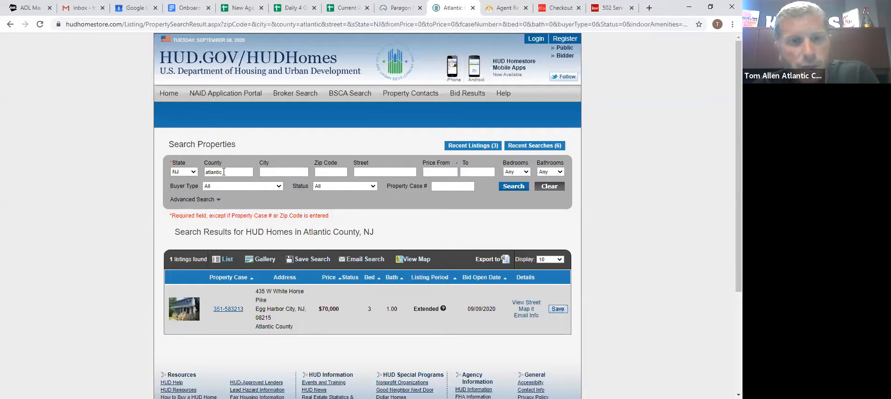
Repeat the county search for Cumberland, Salem and Ocean, each returning no homes
type("cumberland")
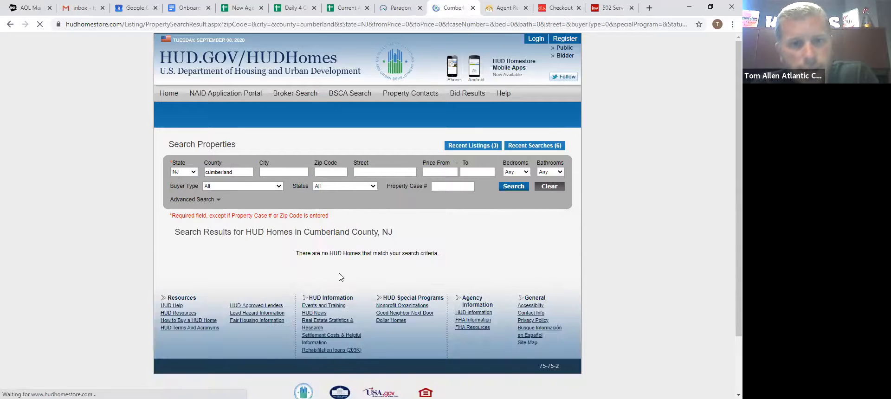
triple_click(228, 171)
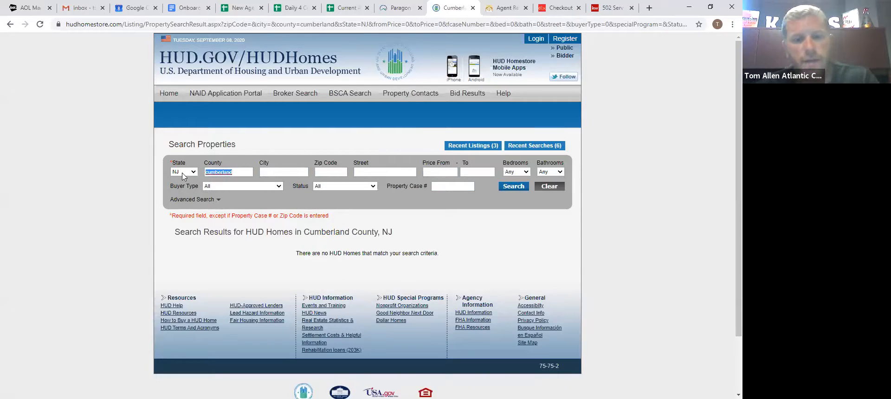
type("salem")
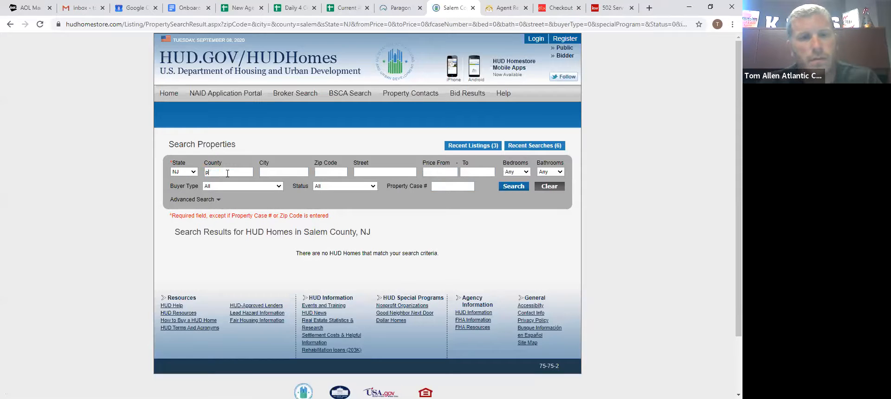
type("ocean")
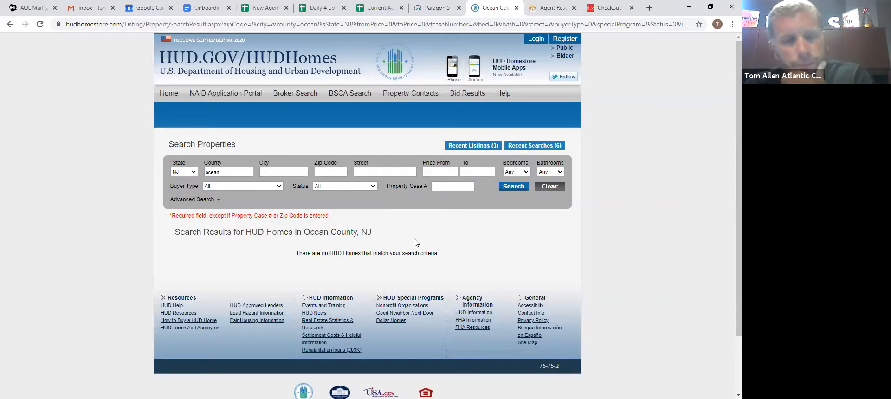
mouse_move(615, 257)
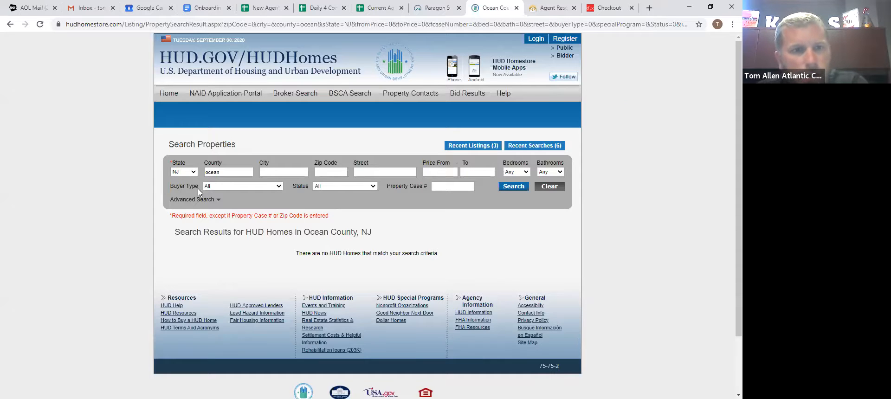
type("atlatn")
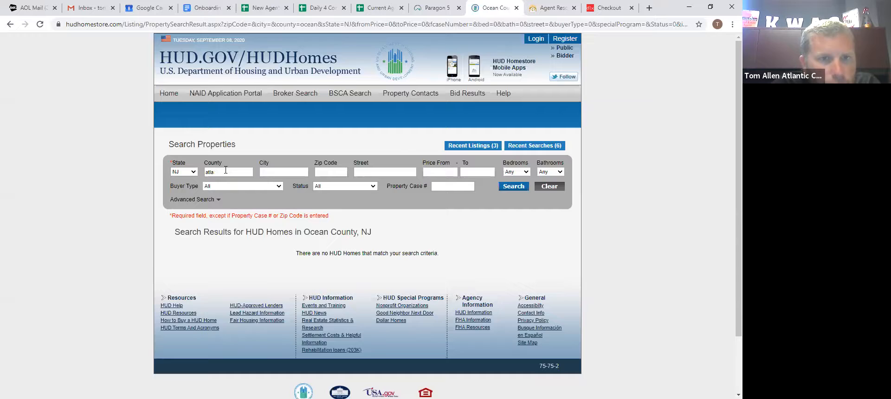
left_click(513, 185)
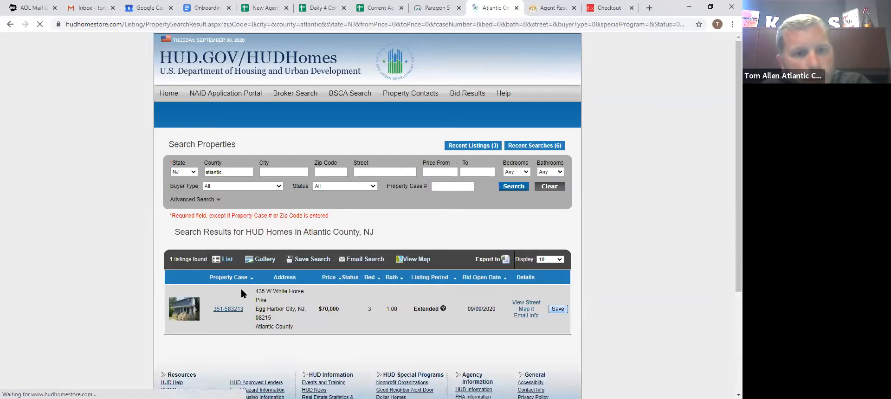
left_click(229, 309)
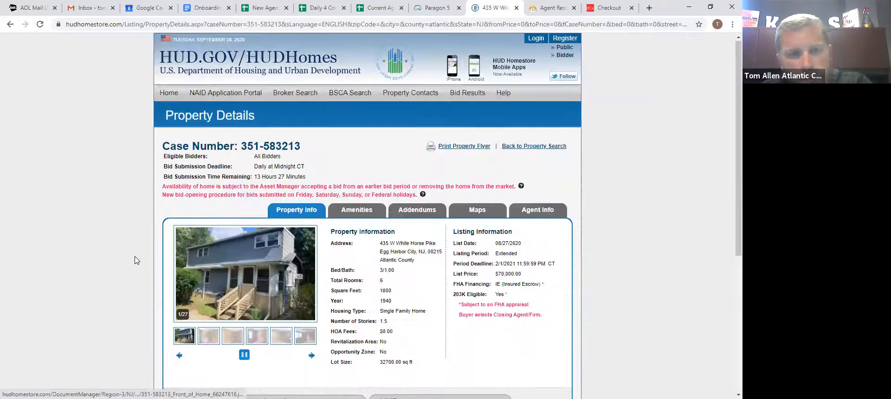
scroll("down", 3)
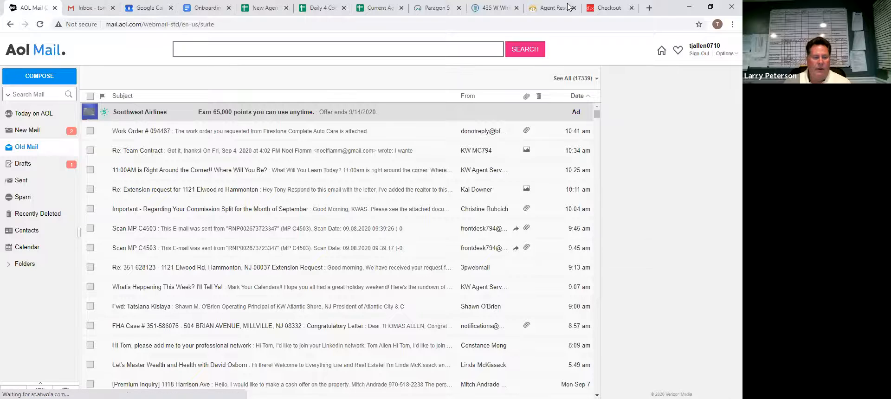
left_click(492, 7)
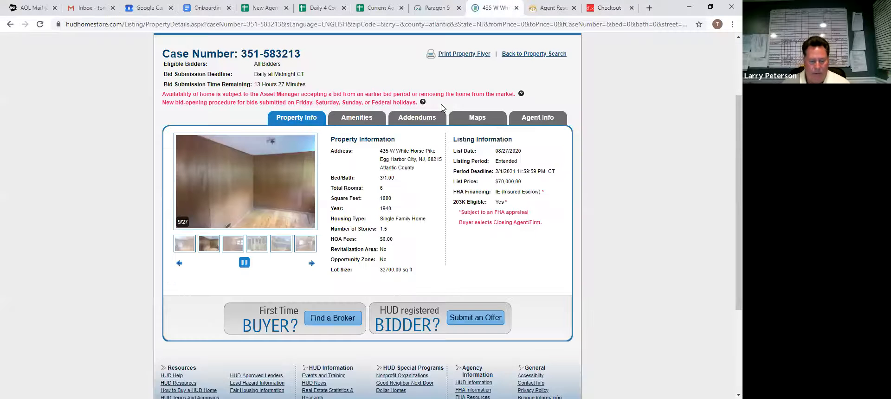
mouse_move(414, 270)
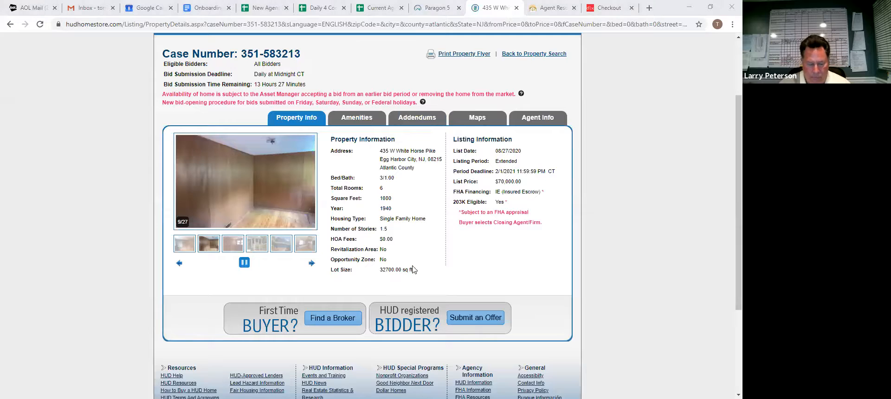